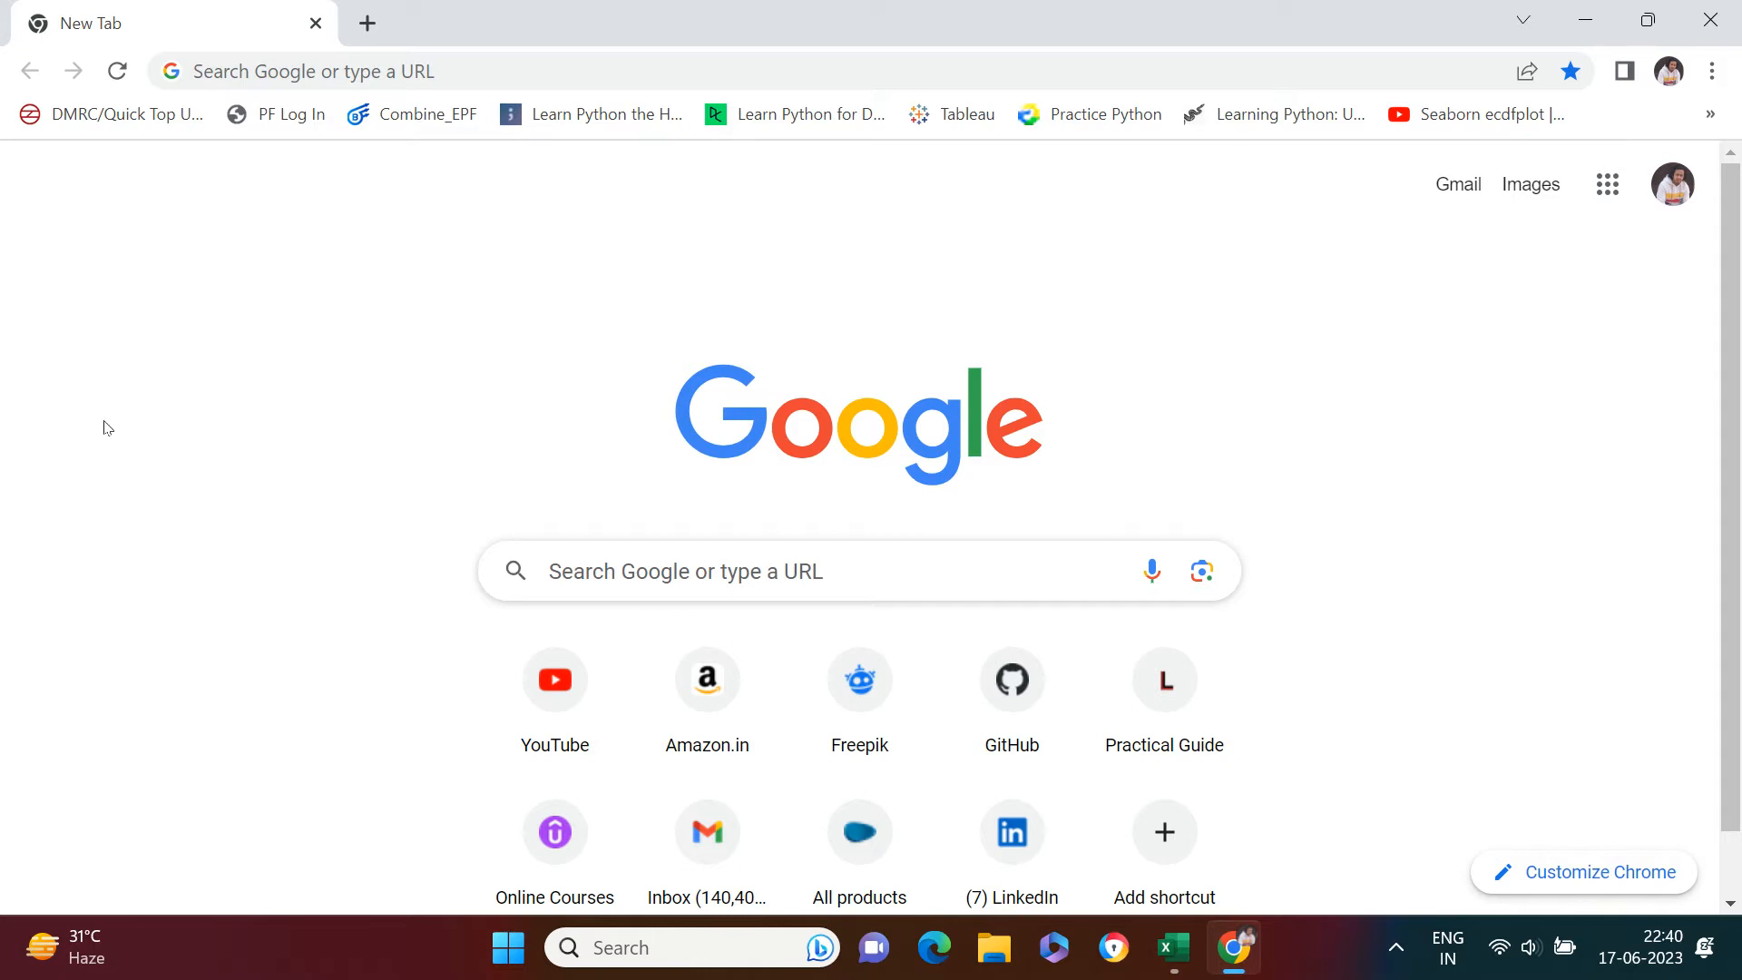
{"action": "mouse_move", "coordinate": [606, 252]}
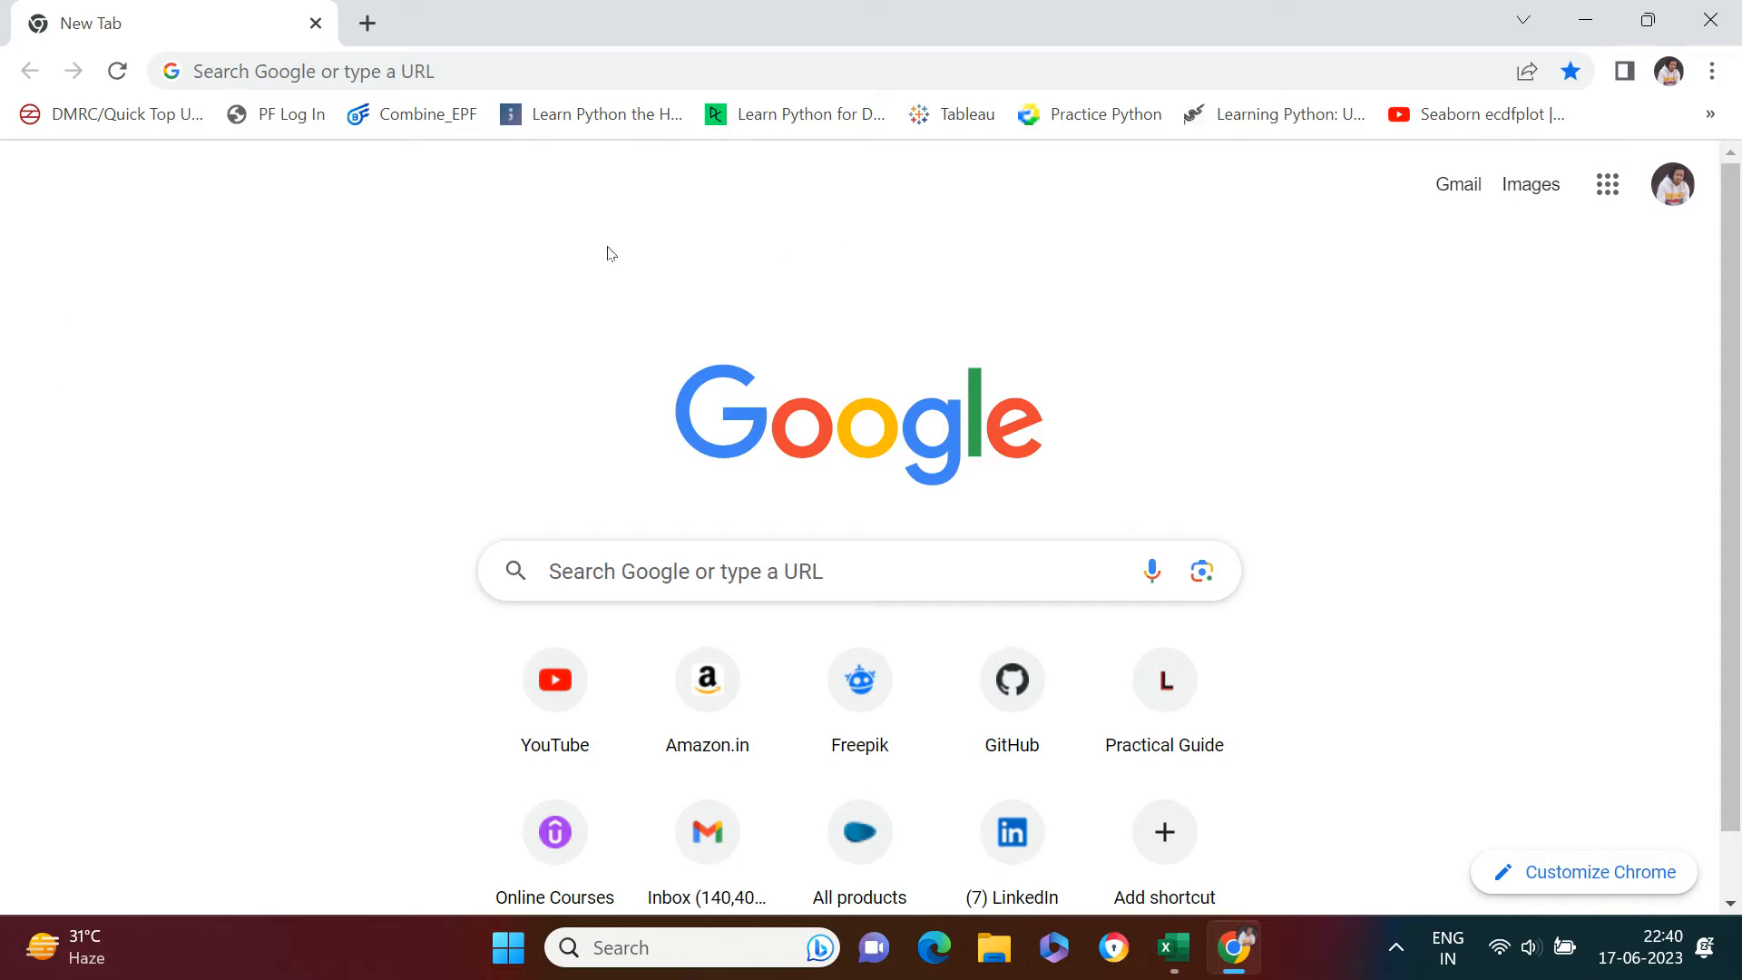
{"action": "mouse_move", "coordinate": [883, 187]}
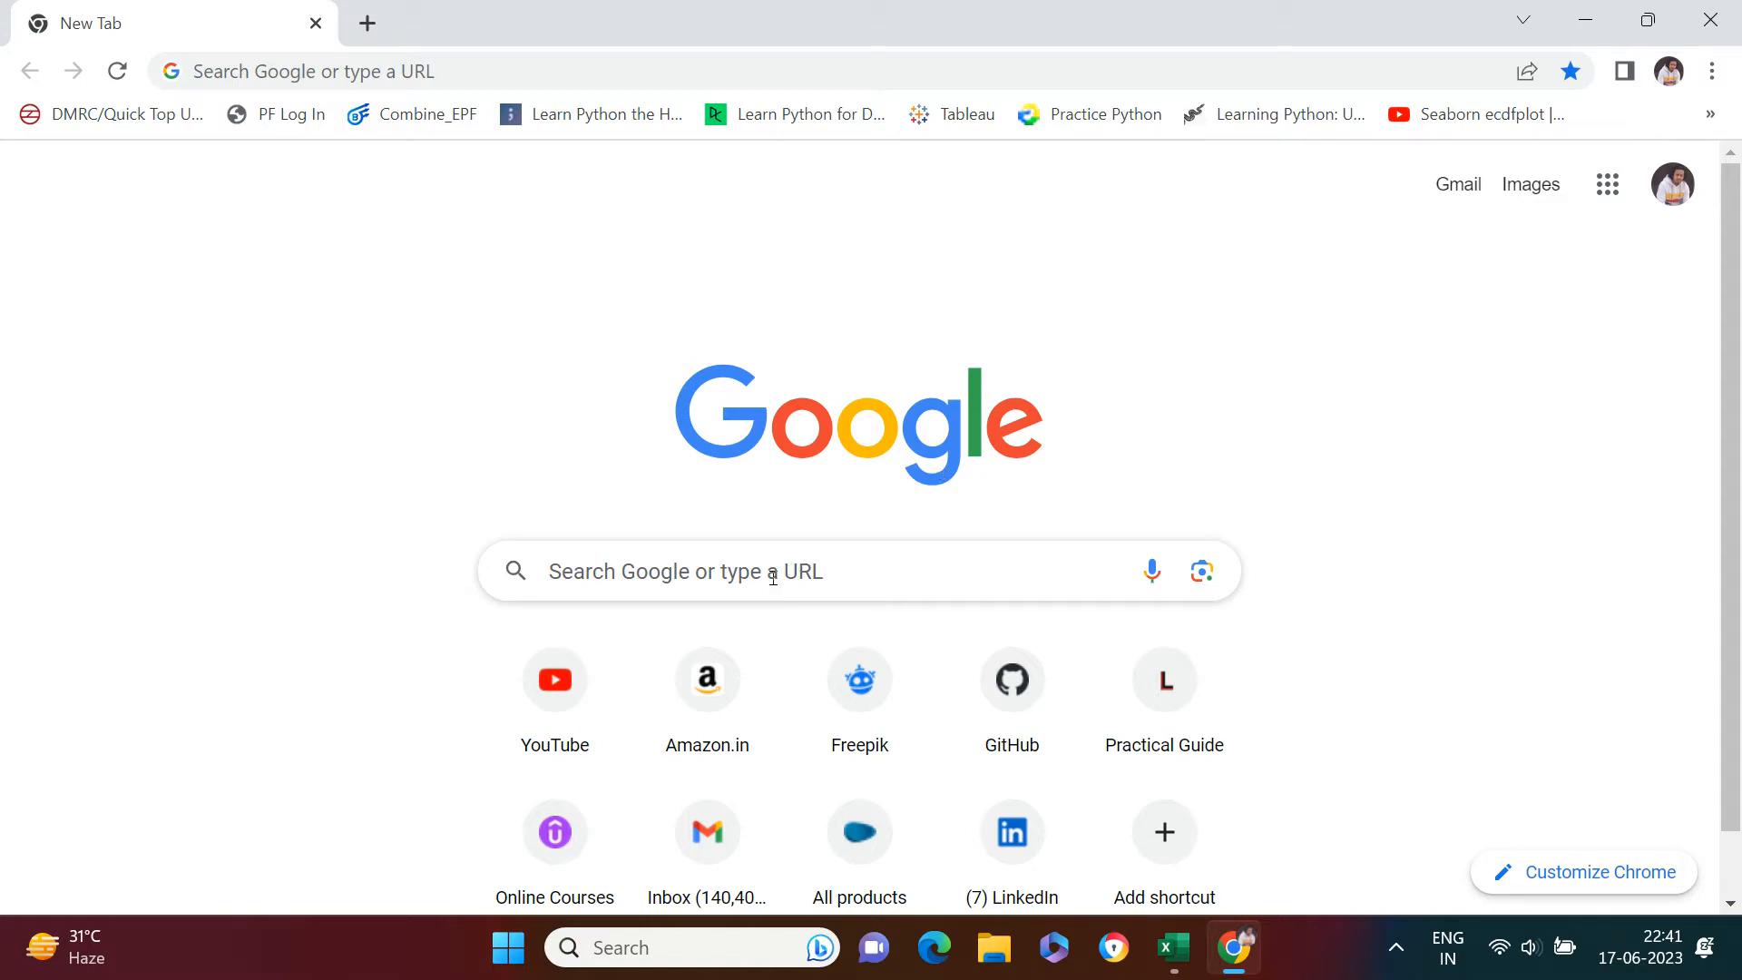
Step: Enter the Google query 'download power bi desktop' in Chrome's new tab search box
{"action": "type", "text": "pw"}
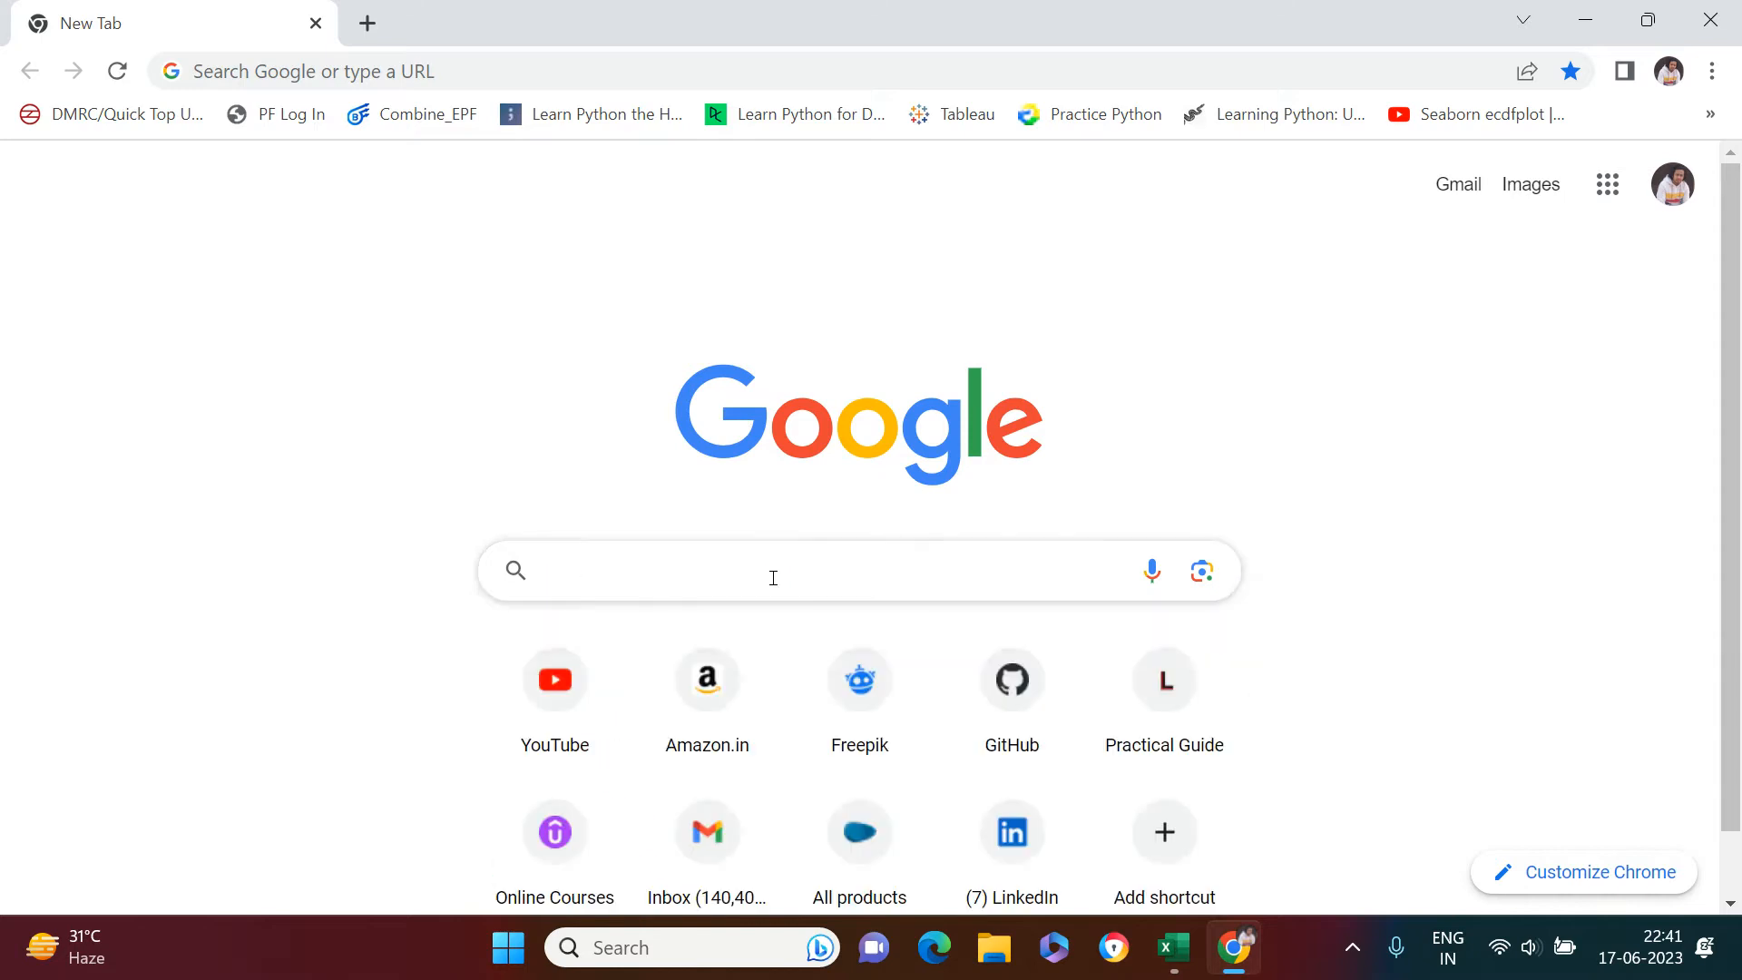
{"action": "type", "text": "download power bi desktop"}
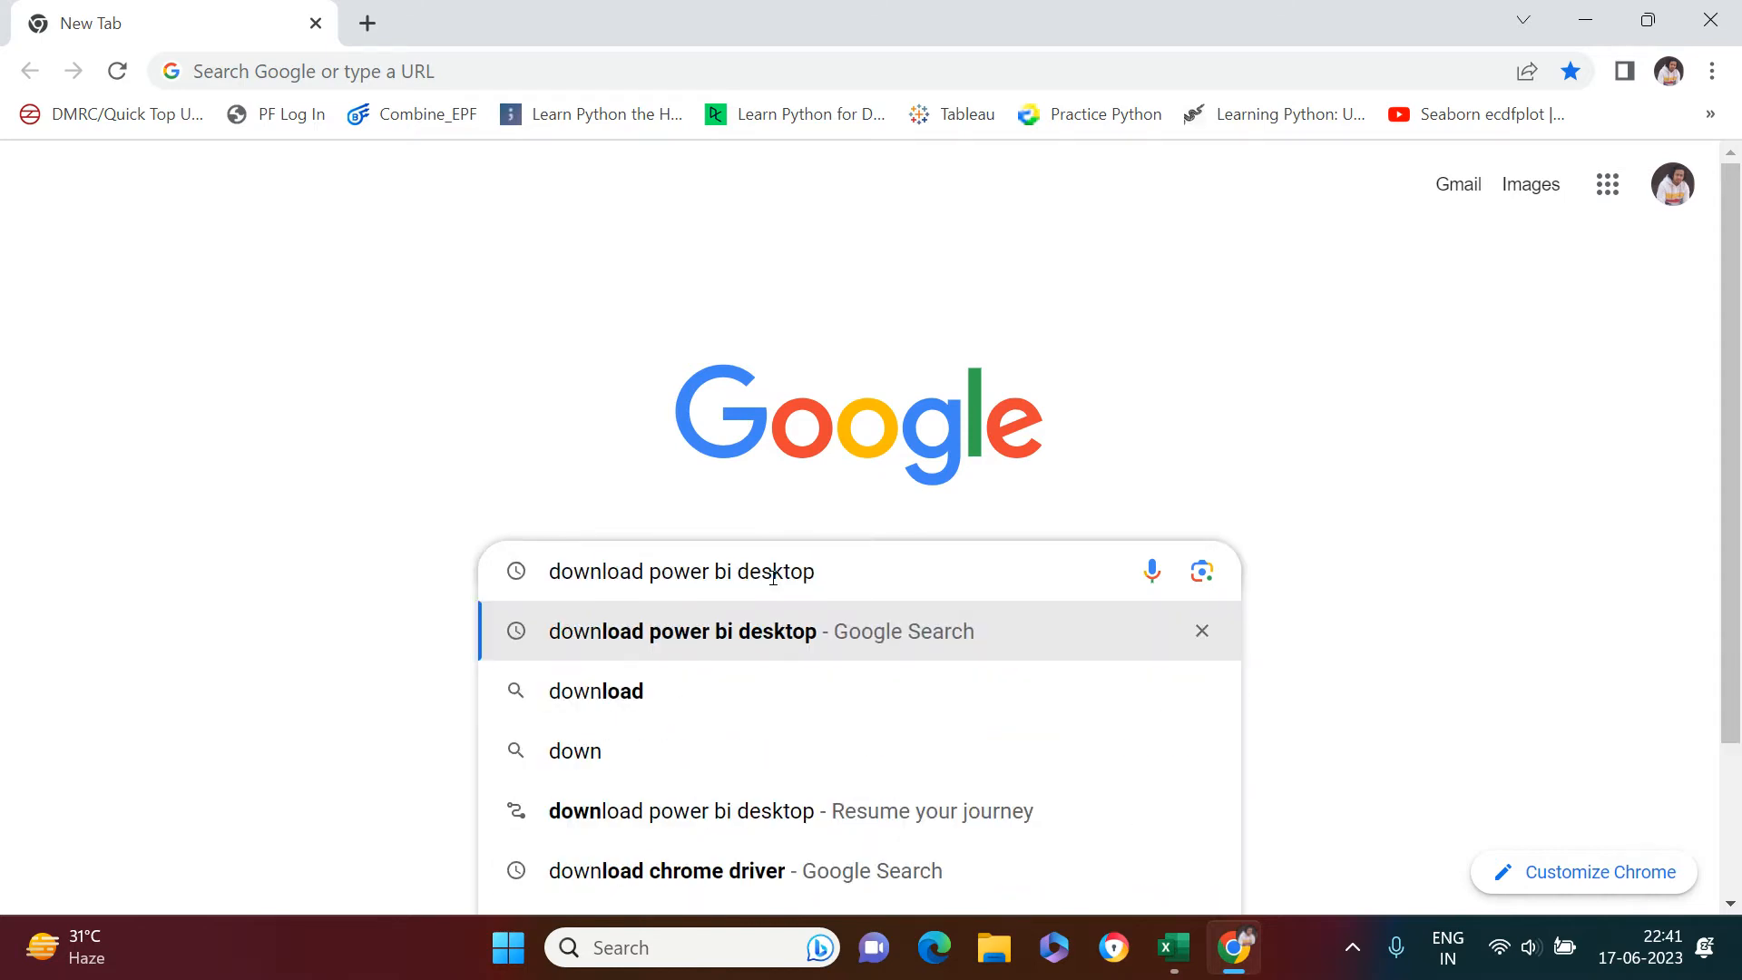
Step: Reach the Power BI downloads page, choose Download, then view the Advanced download options in the Download Center
{"action": "left_click", "coordinate": [682, 631]}
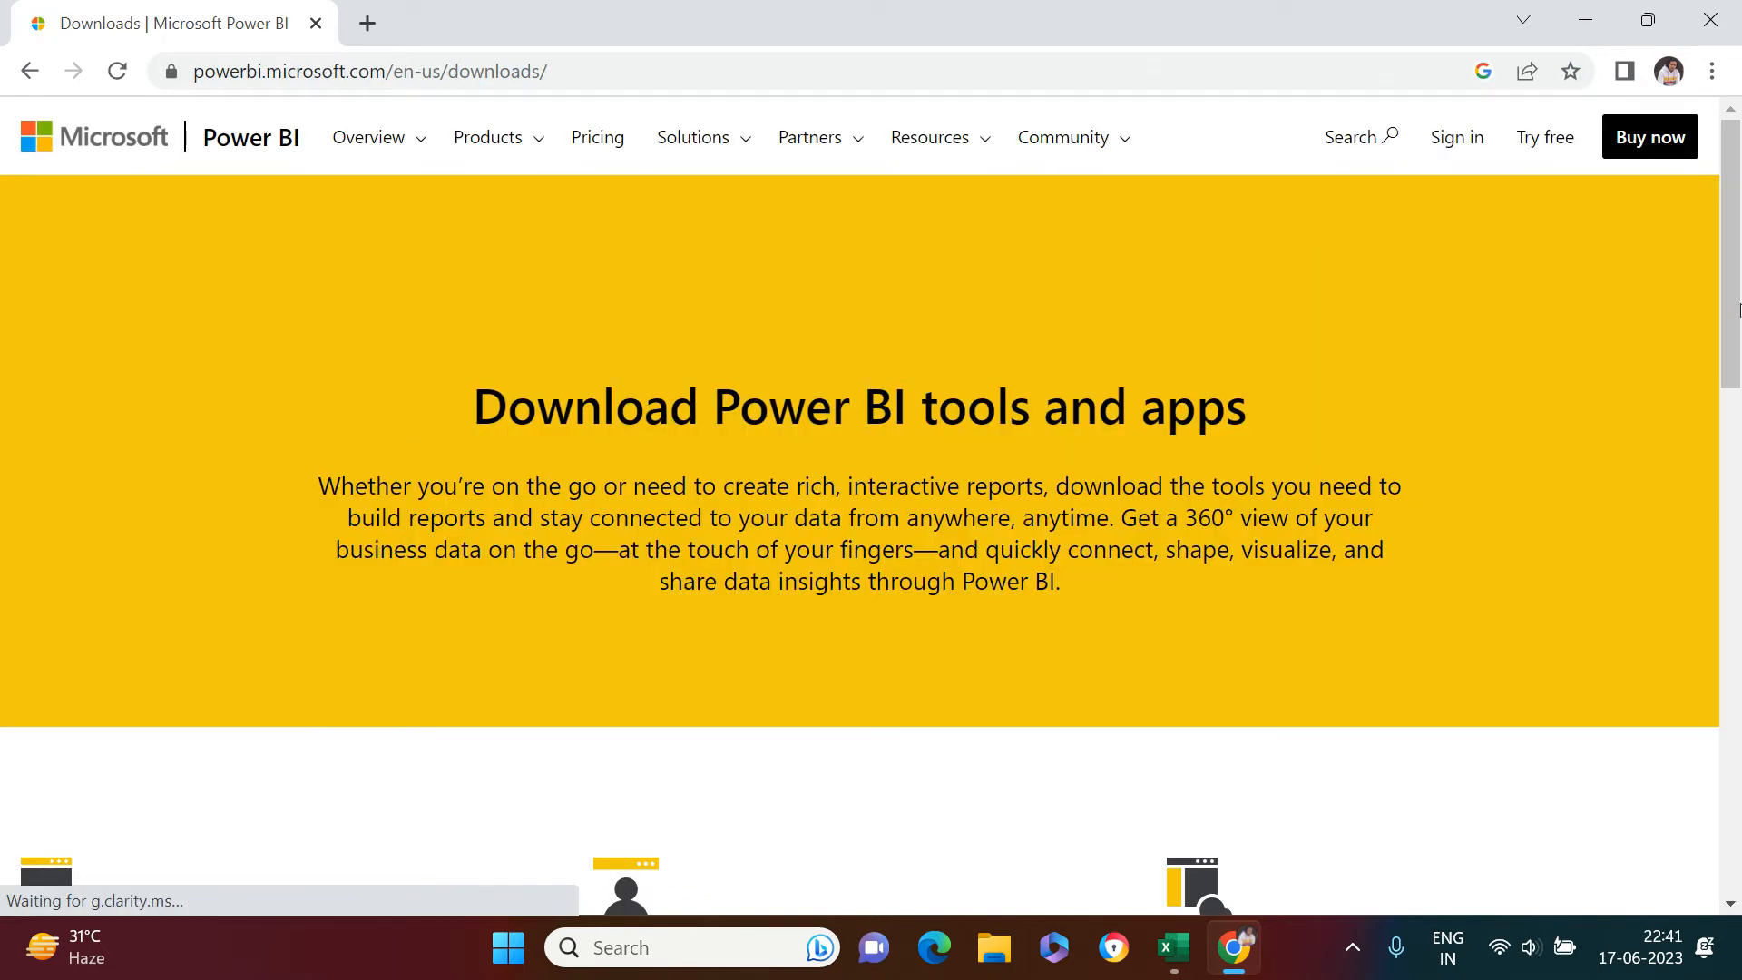
{"action": "scroll", "scroll_direction": "down", "scroll_amount": 3}
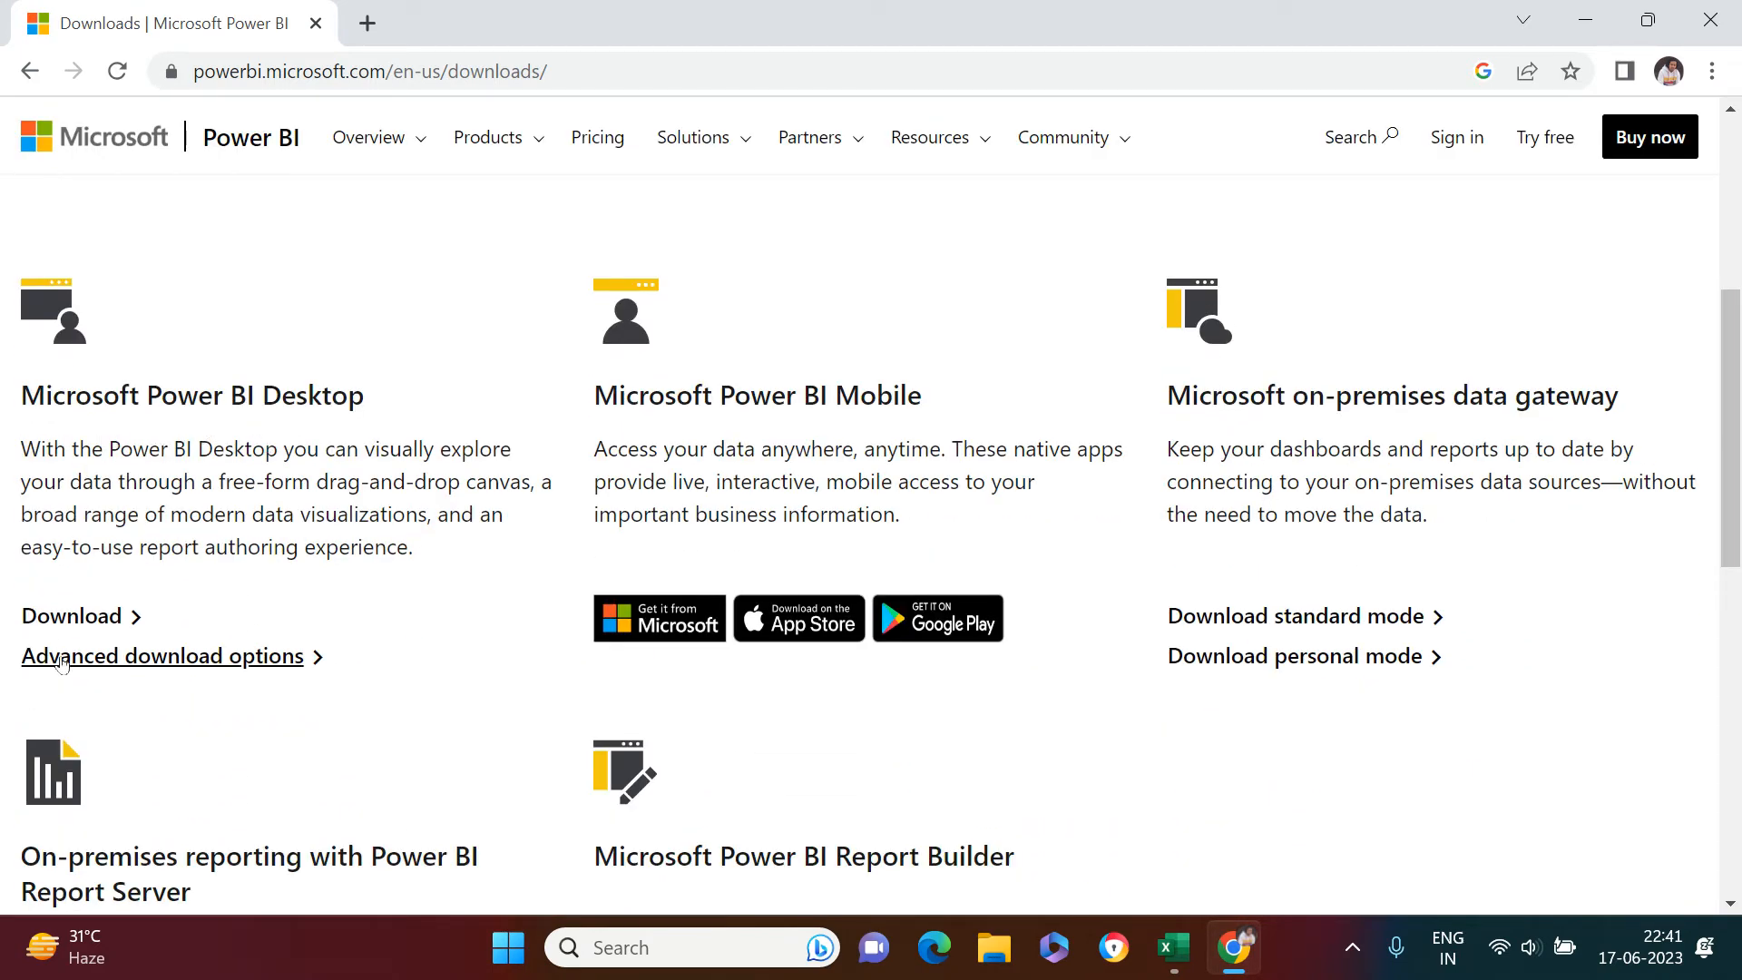
{"action": "mouse_move", "coordinate": [105, 631]}
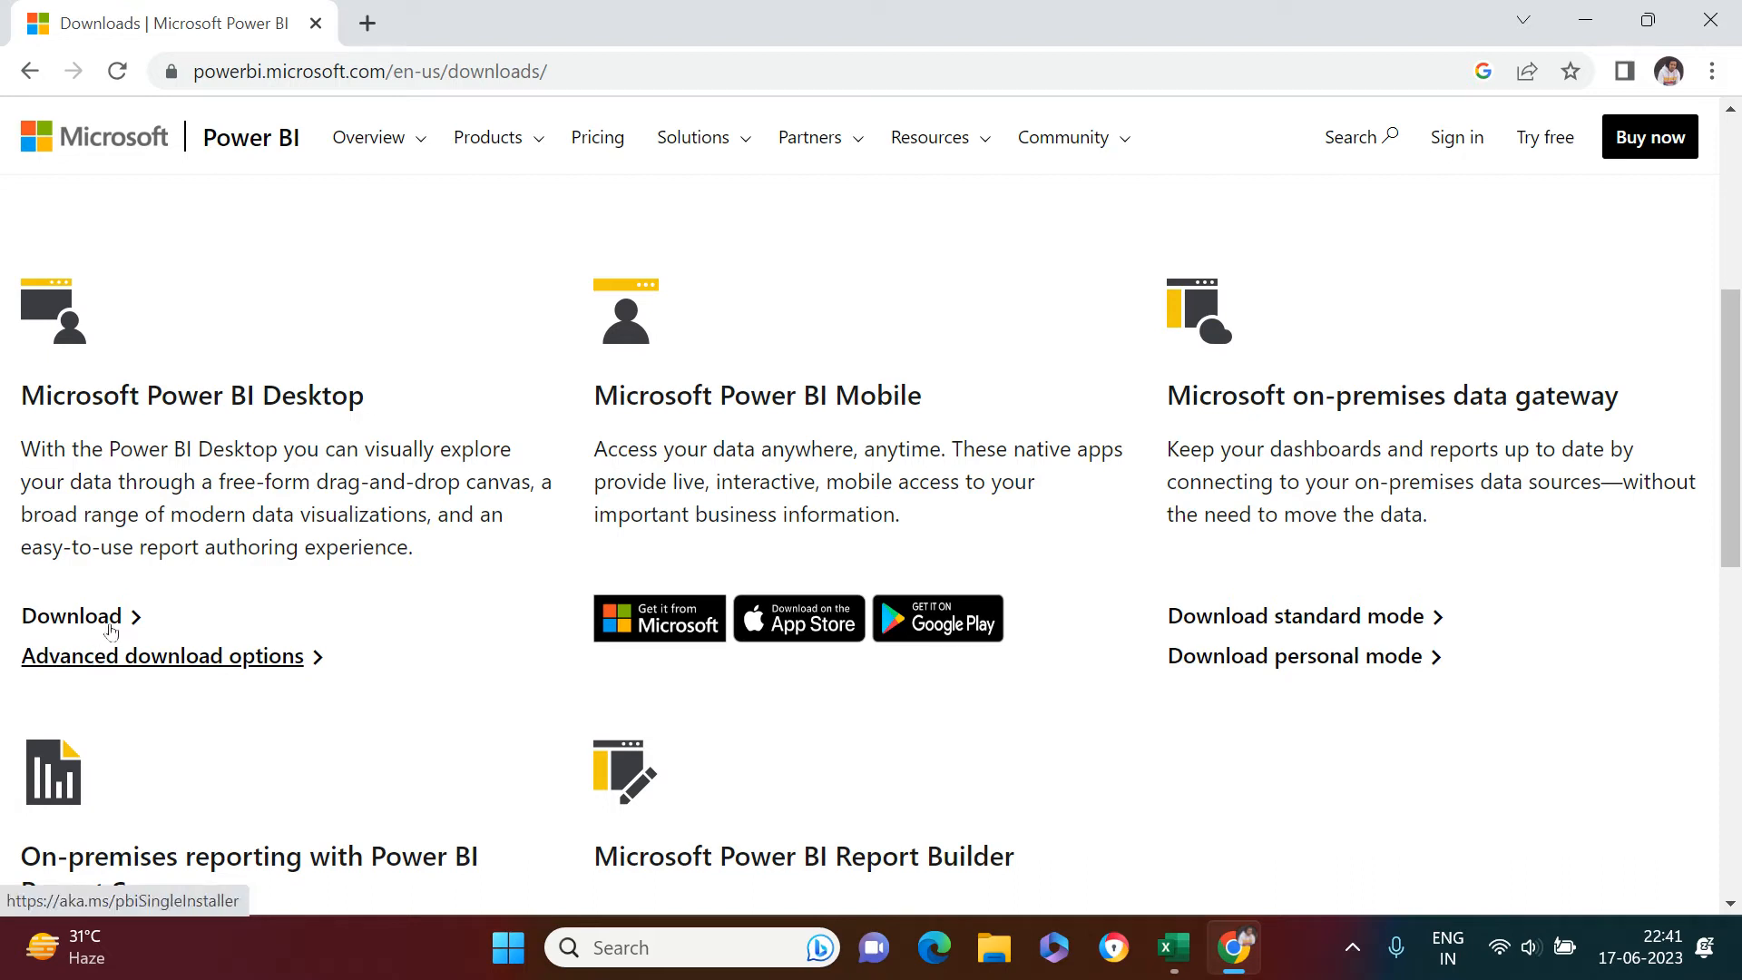
{"action": "mouse_move", "coordinate": [113, 620]}
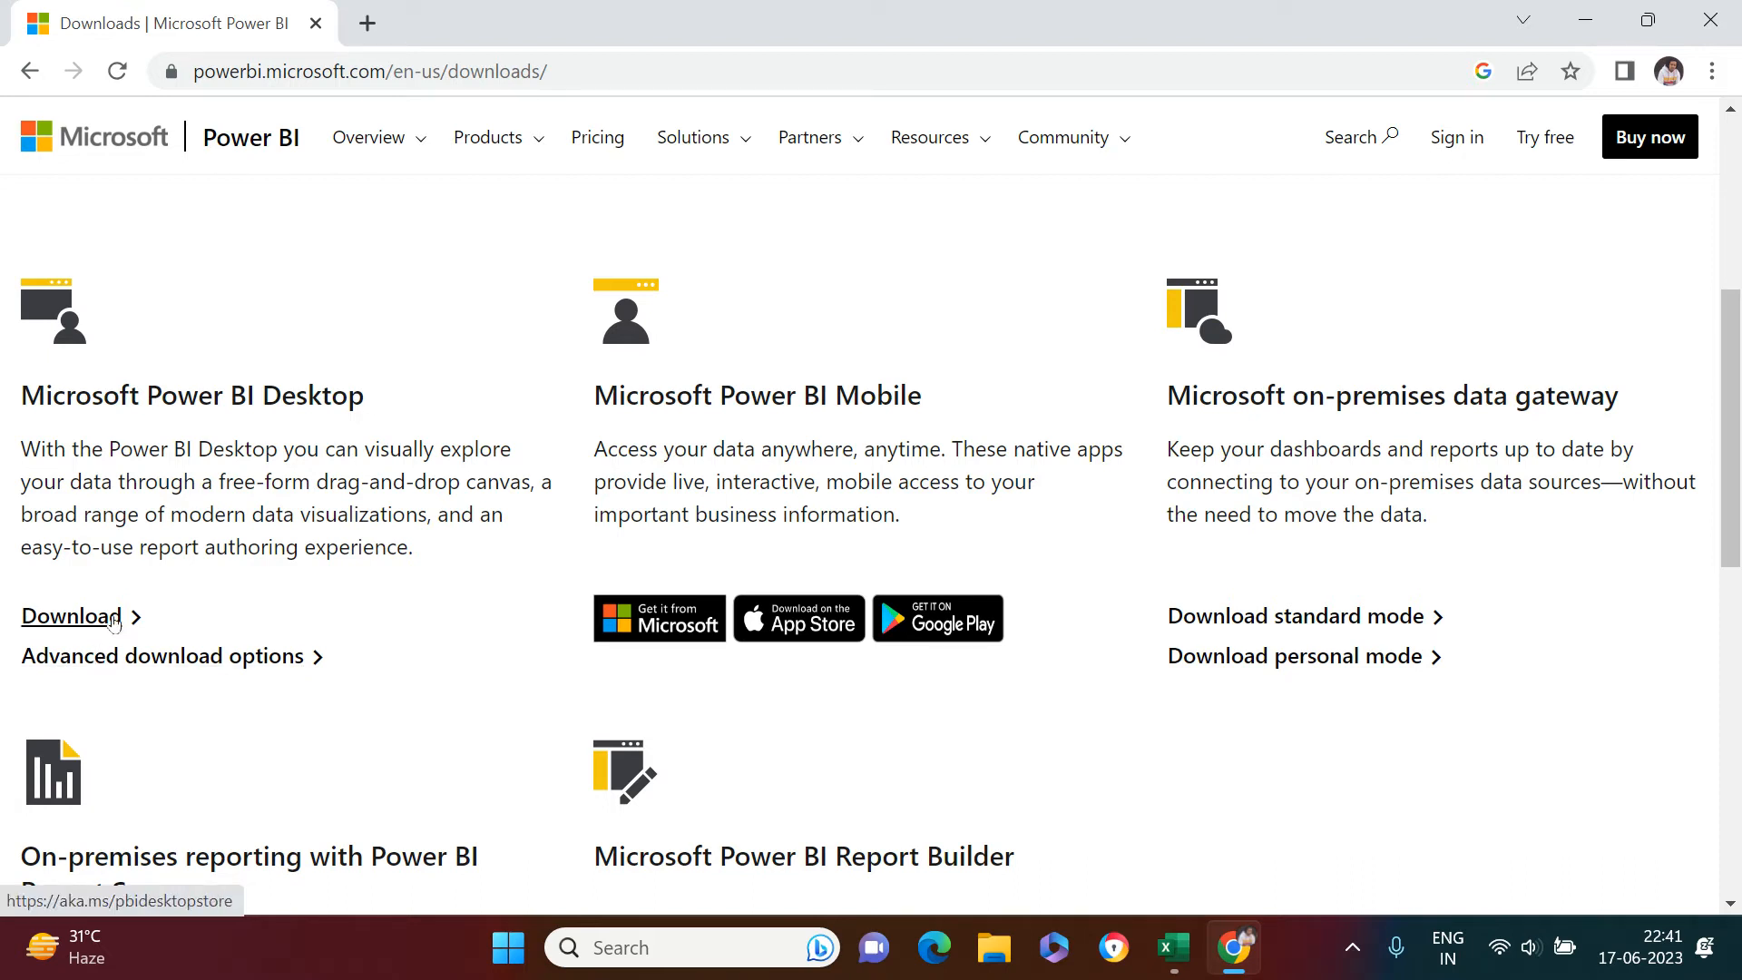
{"action": "left_click", "coordinate": [71, 615]}
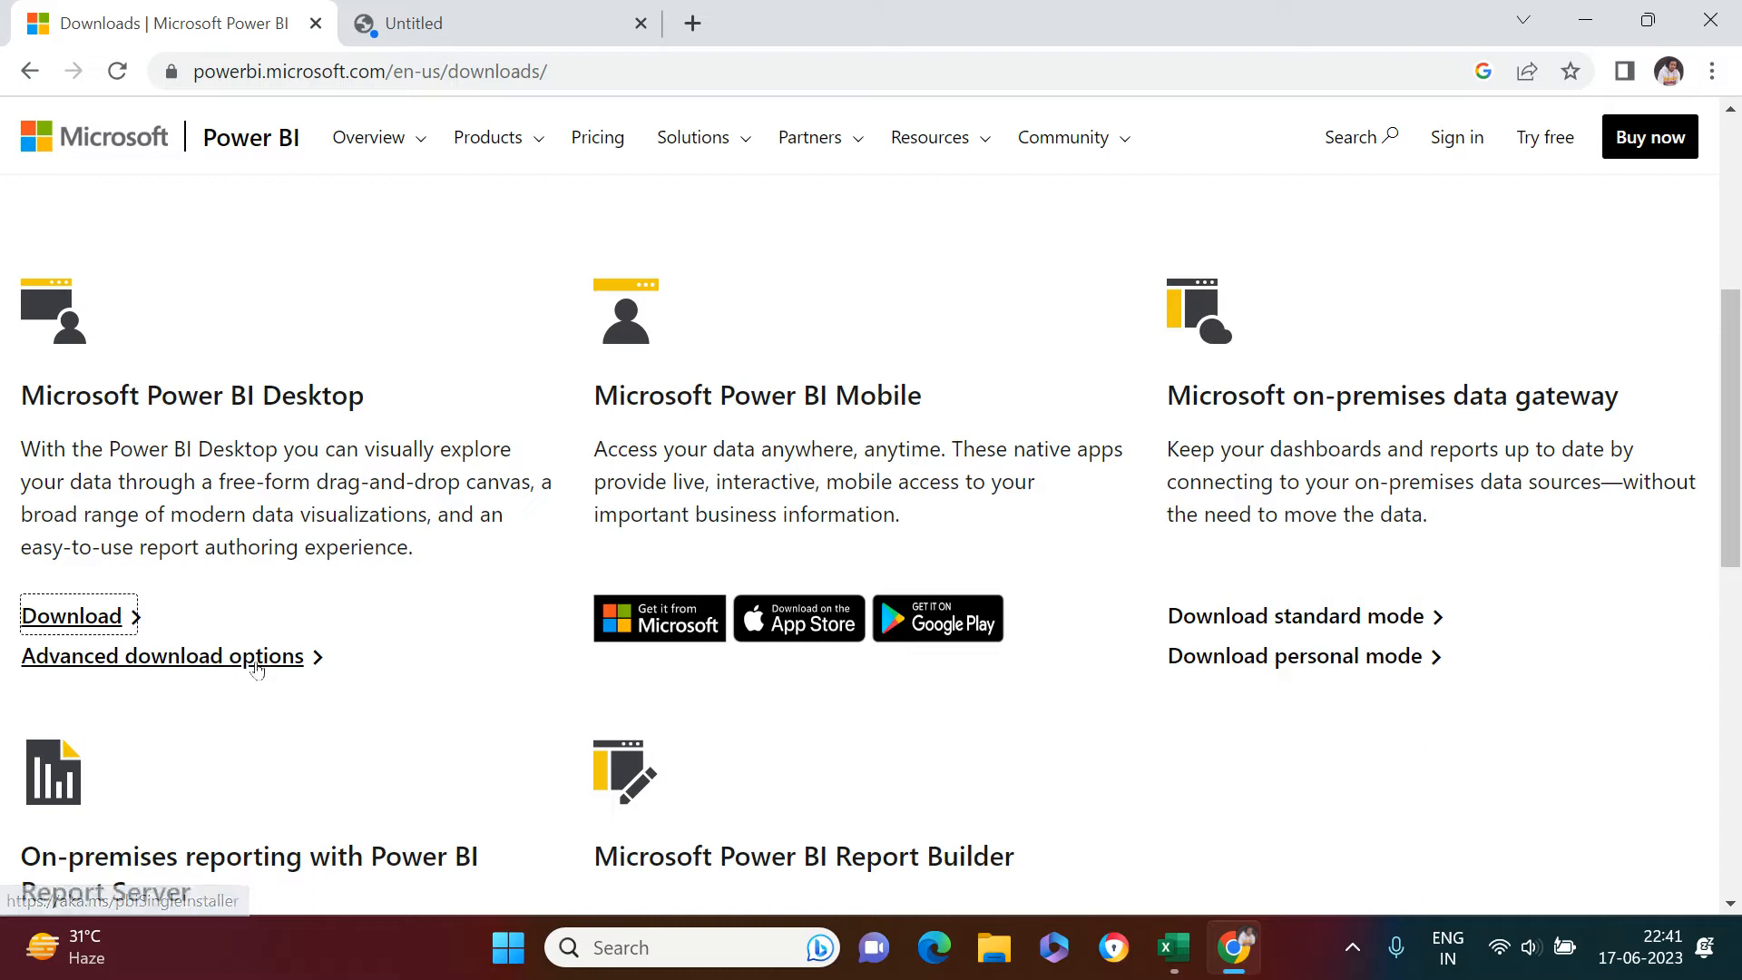
{"action": "left_click", "coordinate": [164, 657]}
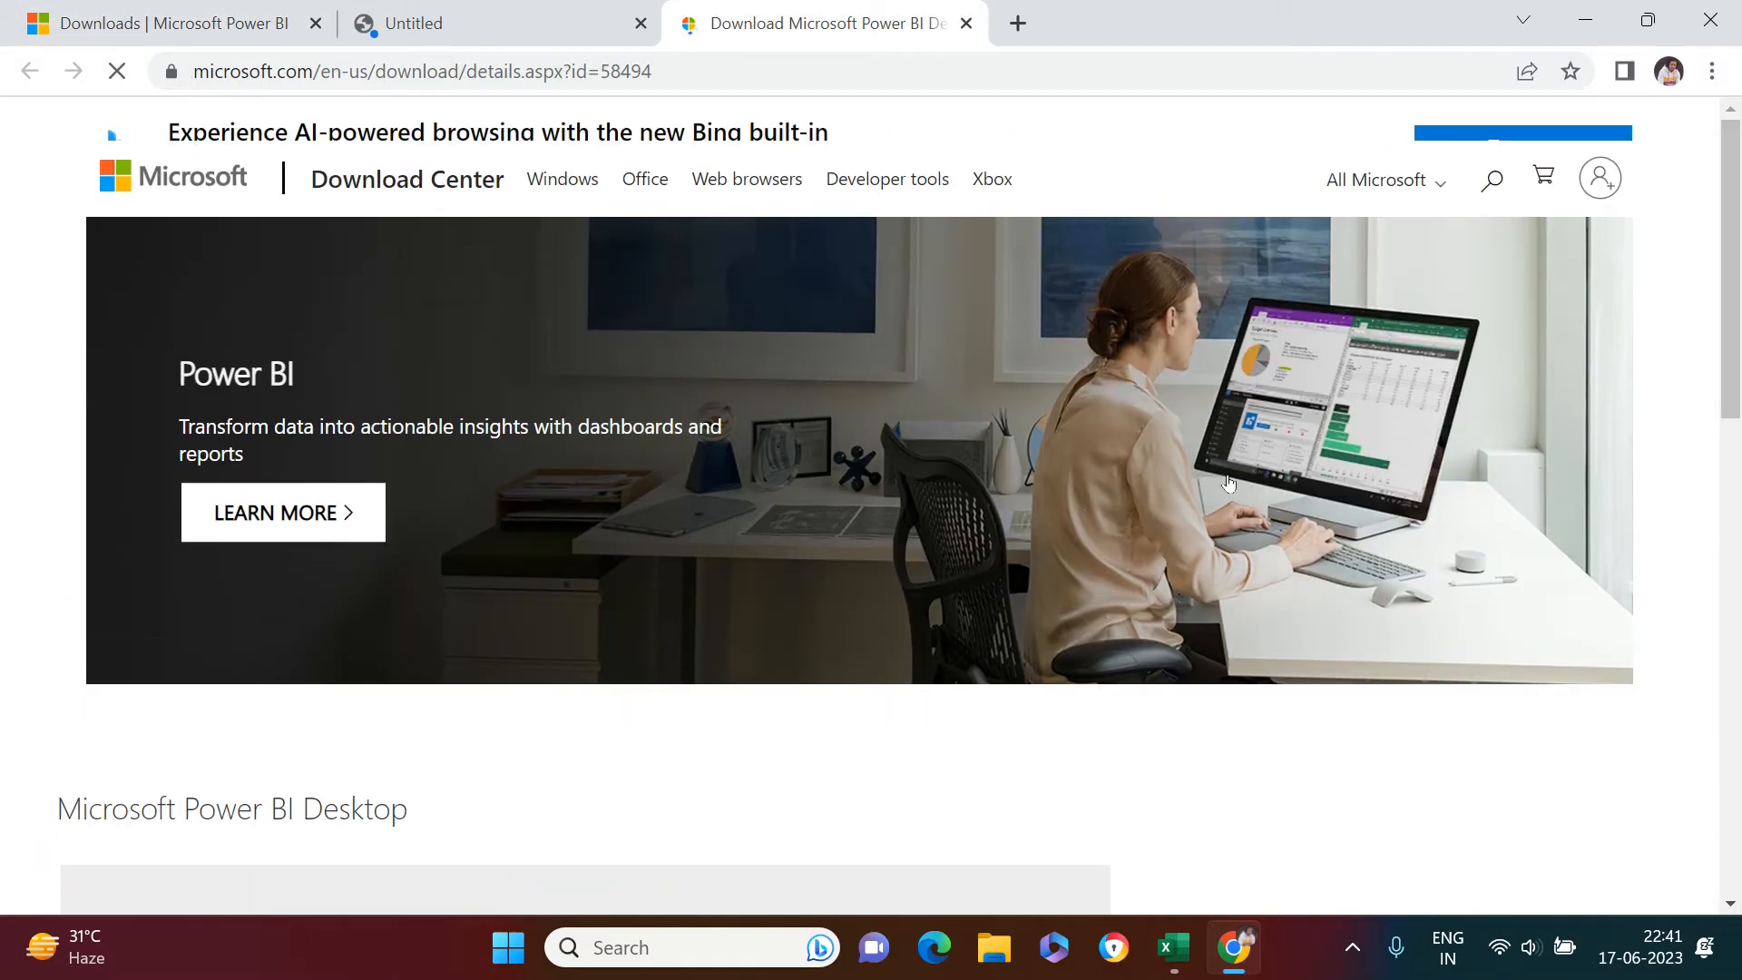
{"action": "scroll", "scroll_direction": "down", "scroll_amount": 3}
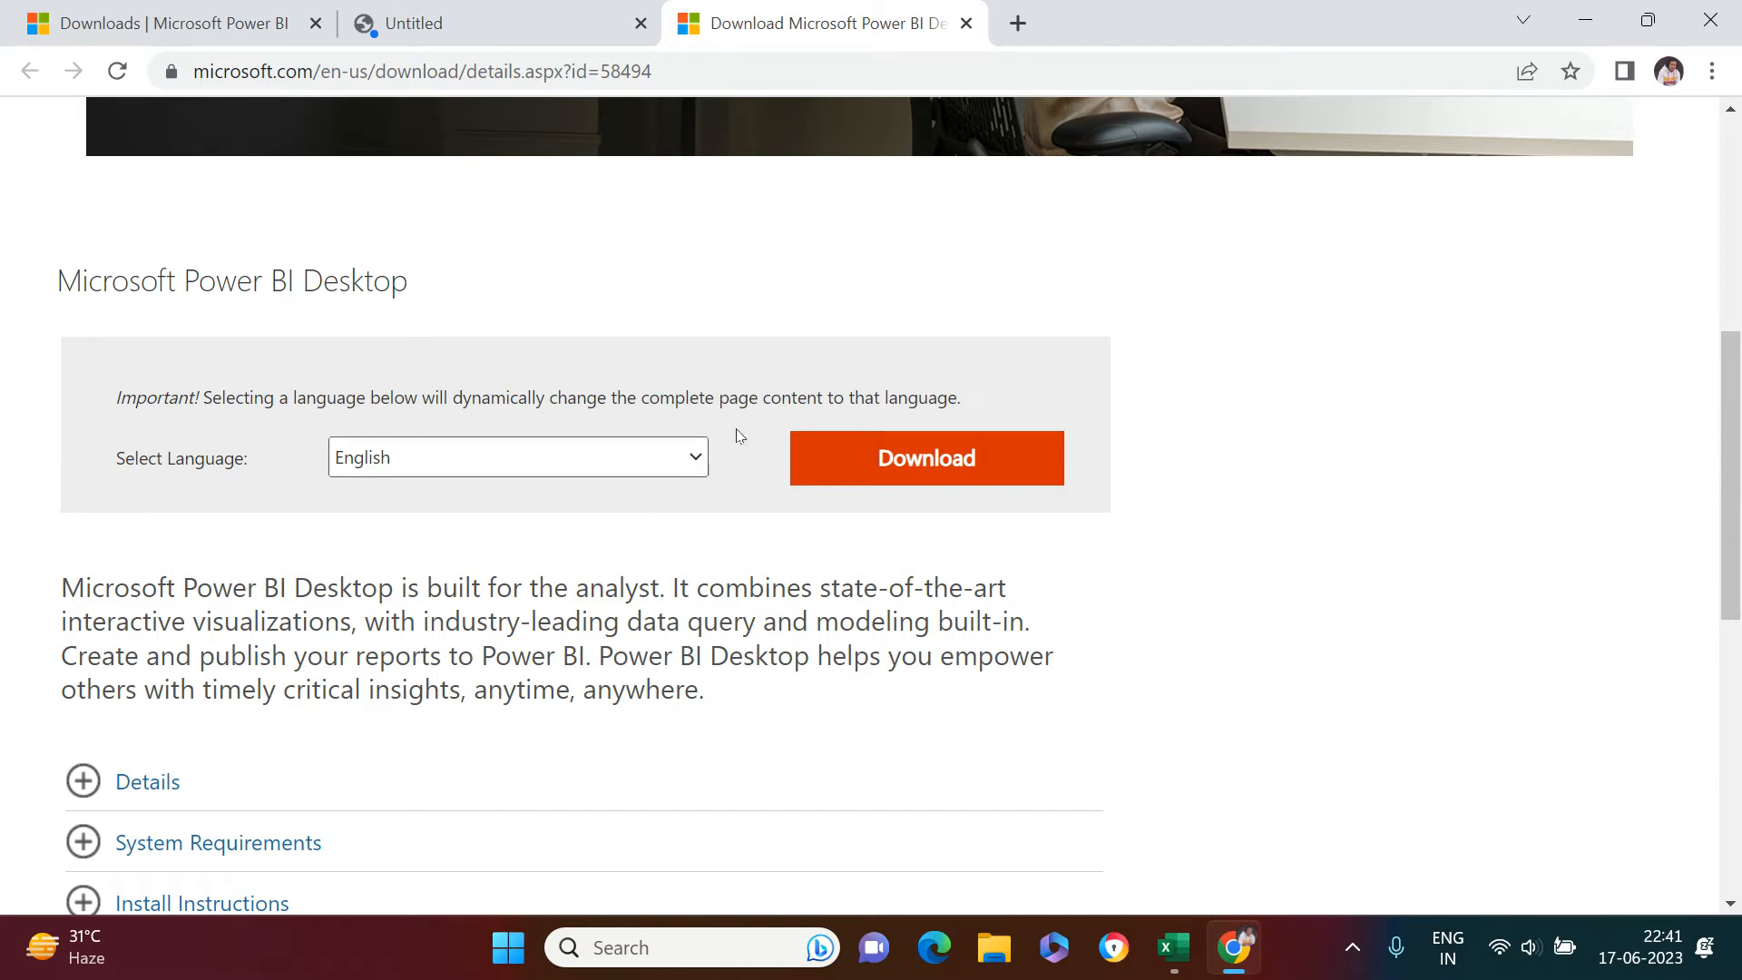
{"action": "mouse_move", "coordinate": [931, 283]}
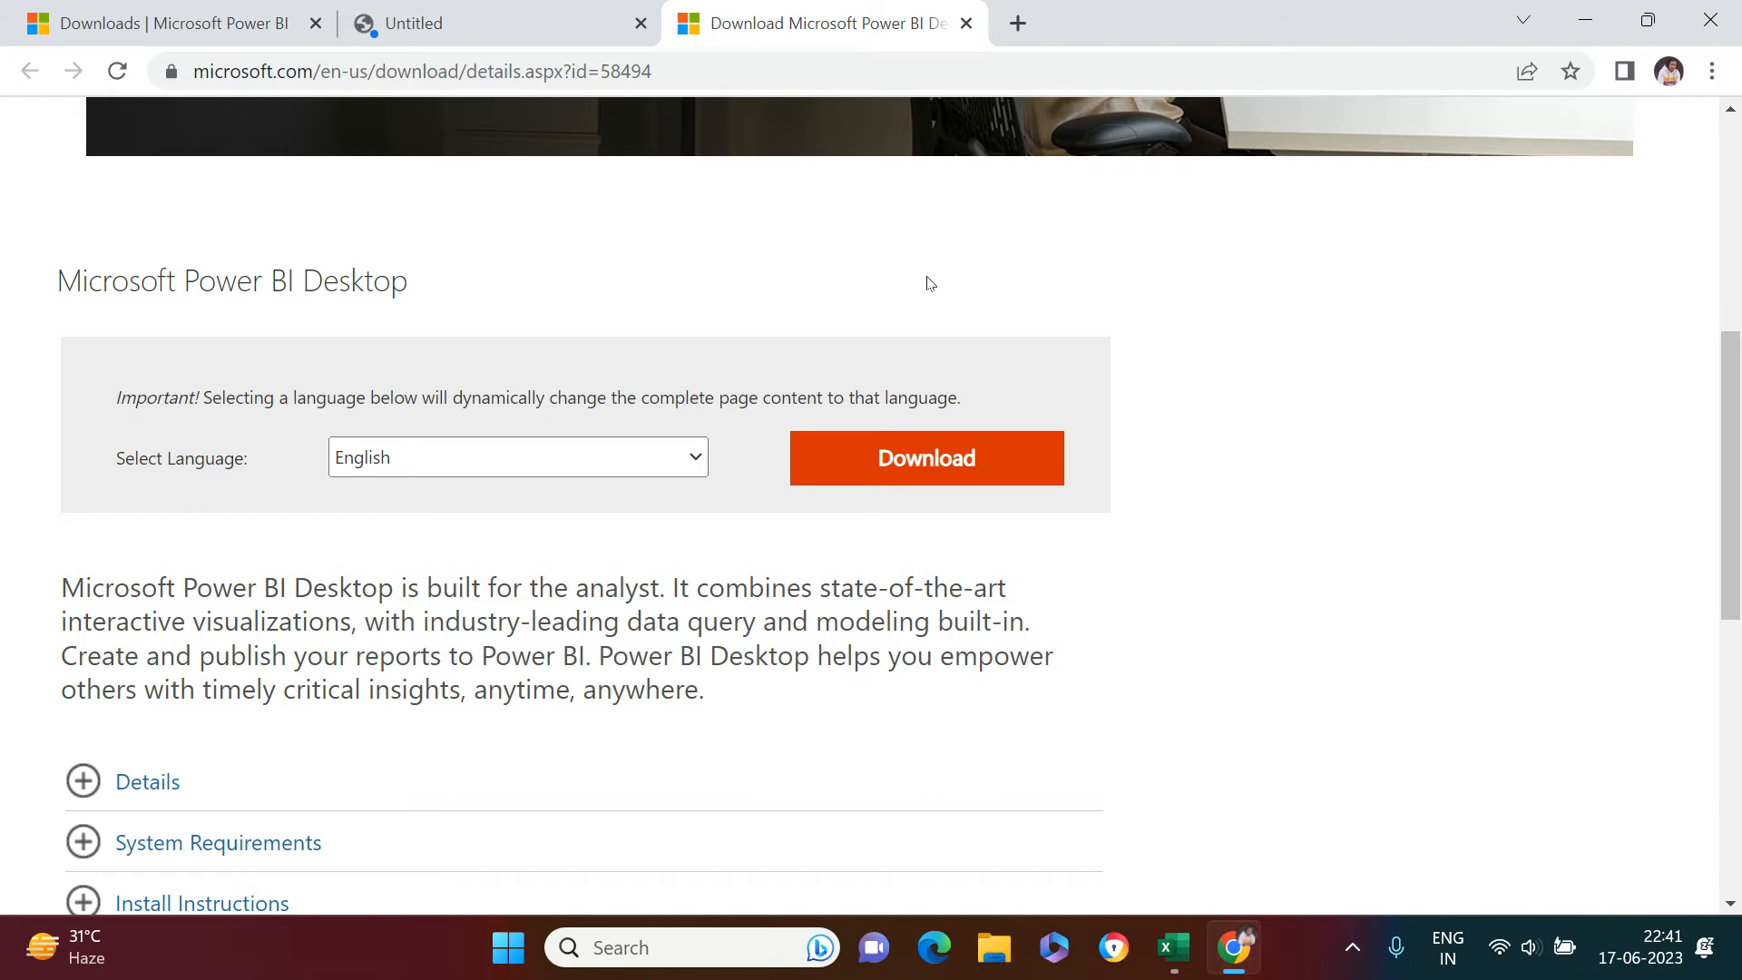
Step: Allow the Power BI Desktop store link on the Untitled tab to launch Microsoft Store
{"action": "left_click", "coordinate": [925, 457]}
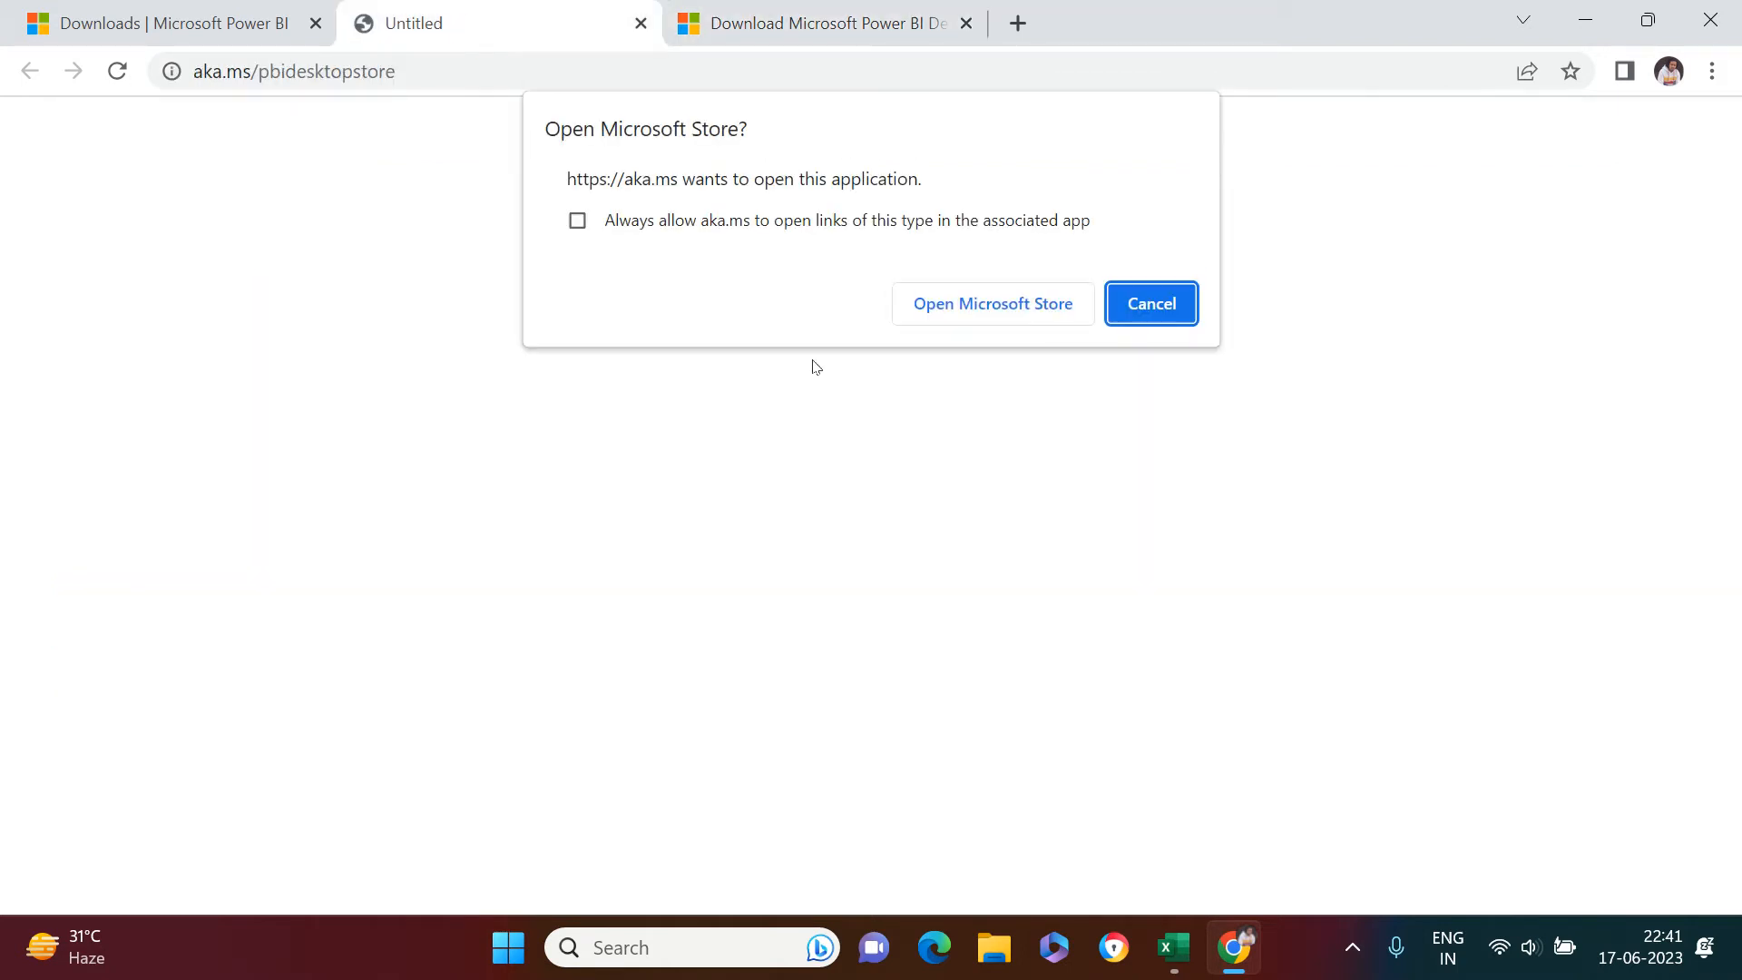
{"action": "mouse_move", "coordinate": [993, 312]}
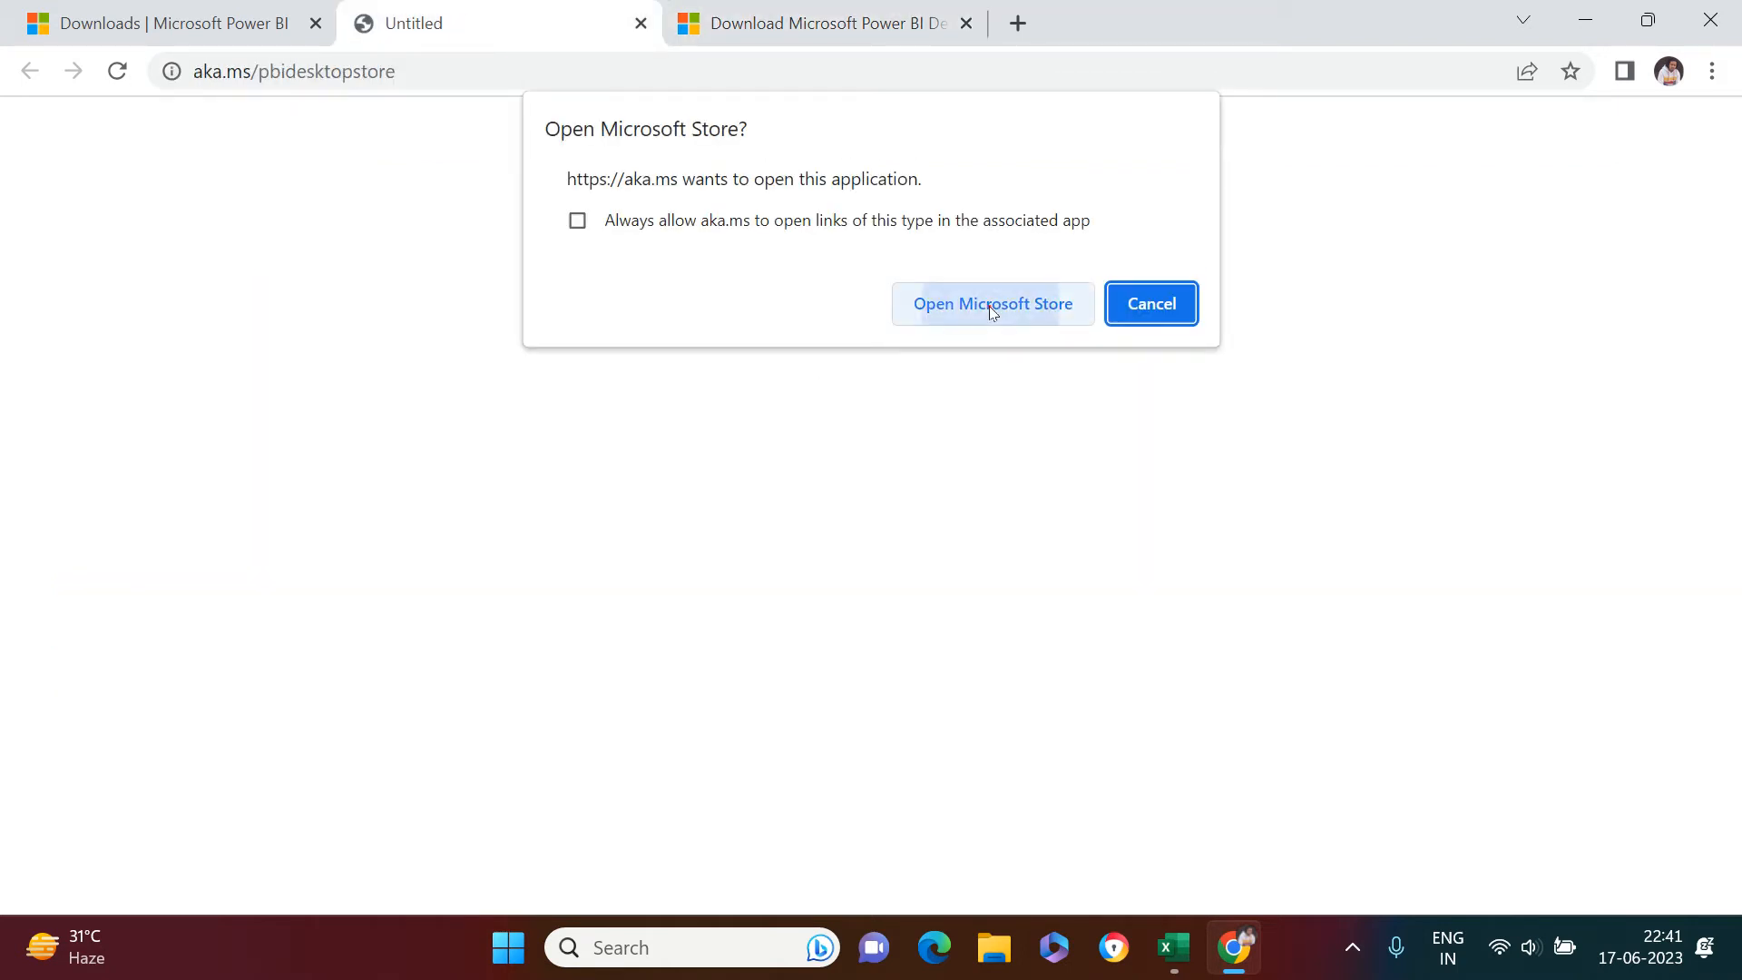
{"action": "left_click", "coordinate": [992, 305]}
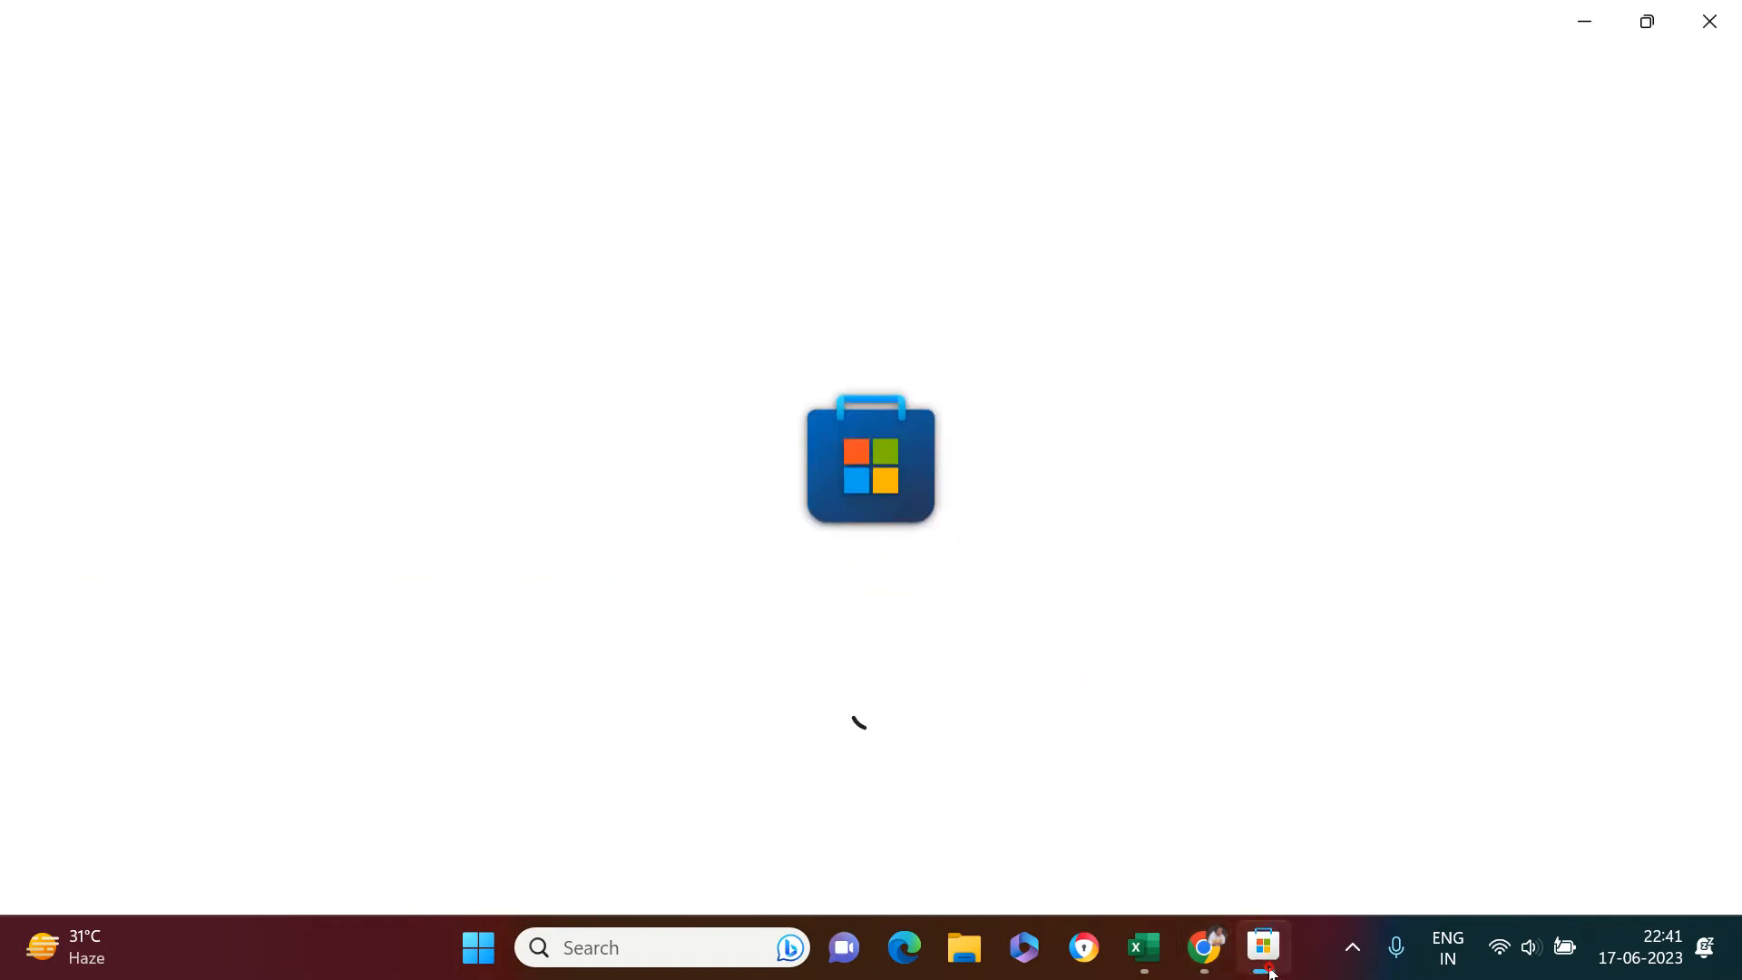
{"action": "mouse_move", "coordinate": [927, 435]}
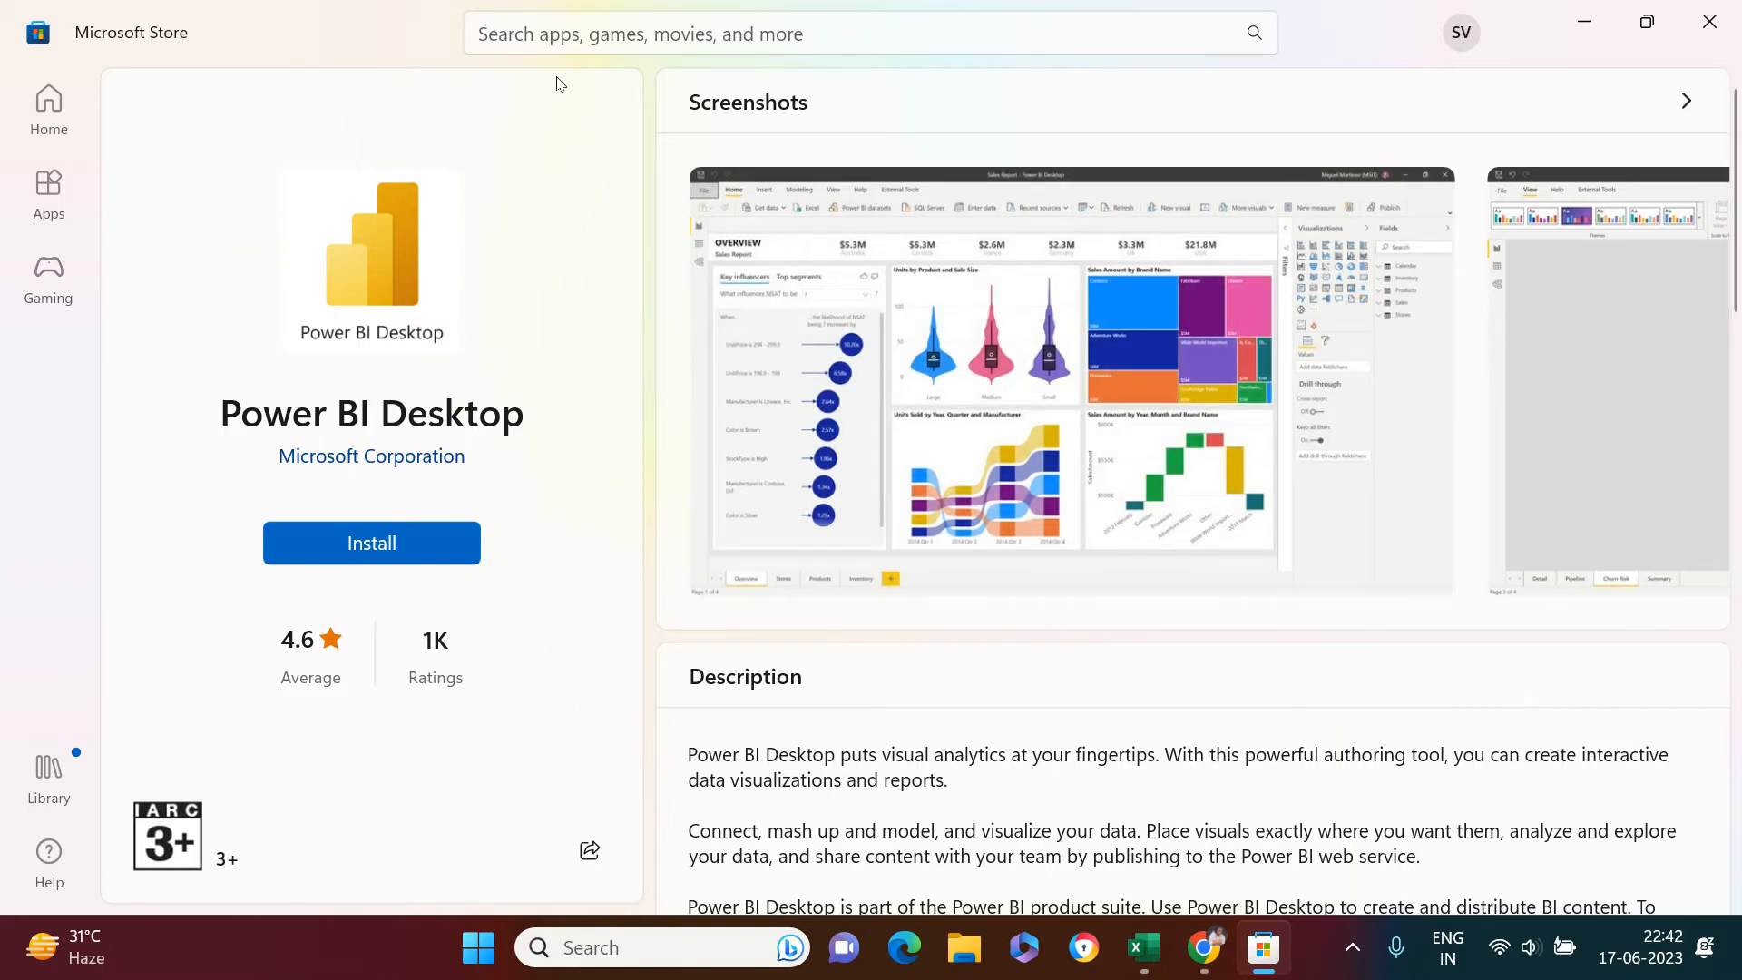
{"action": "mouse_move", "coordinate": [450, 229]}
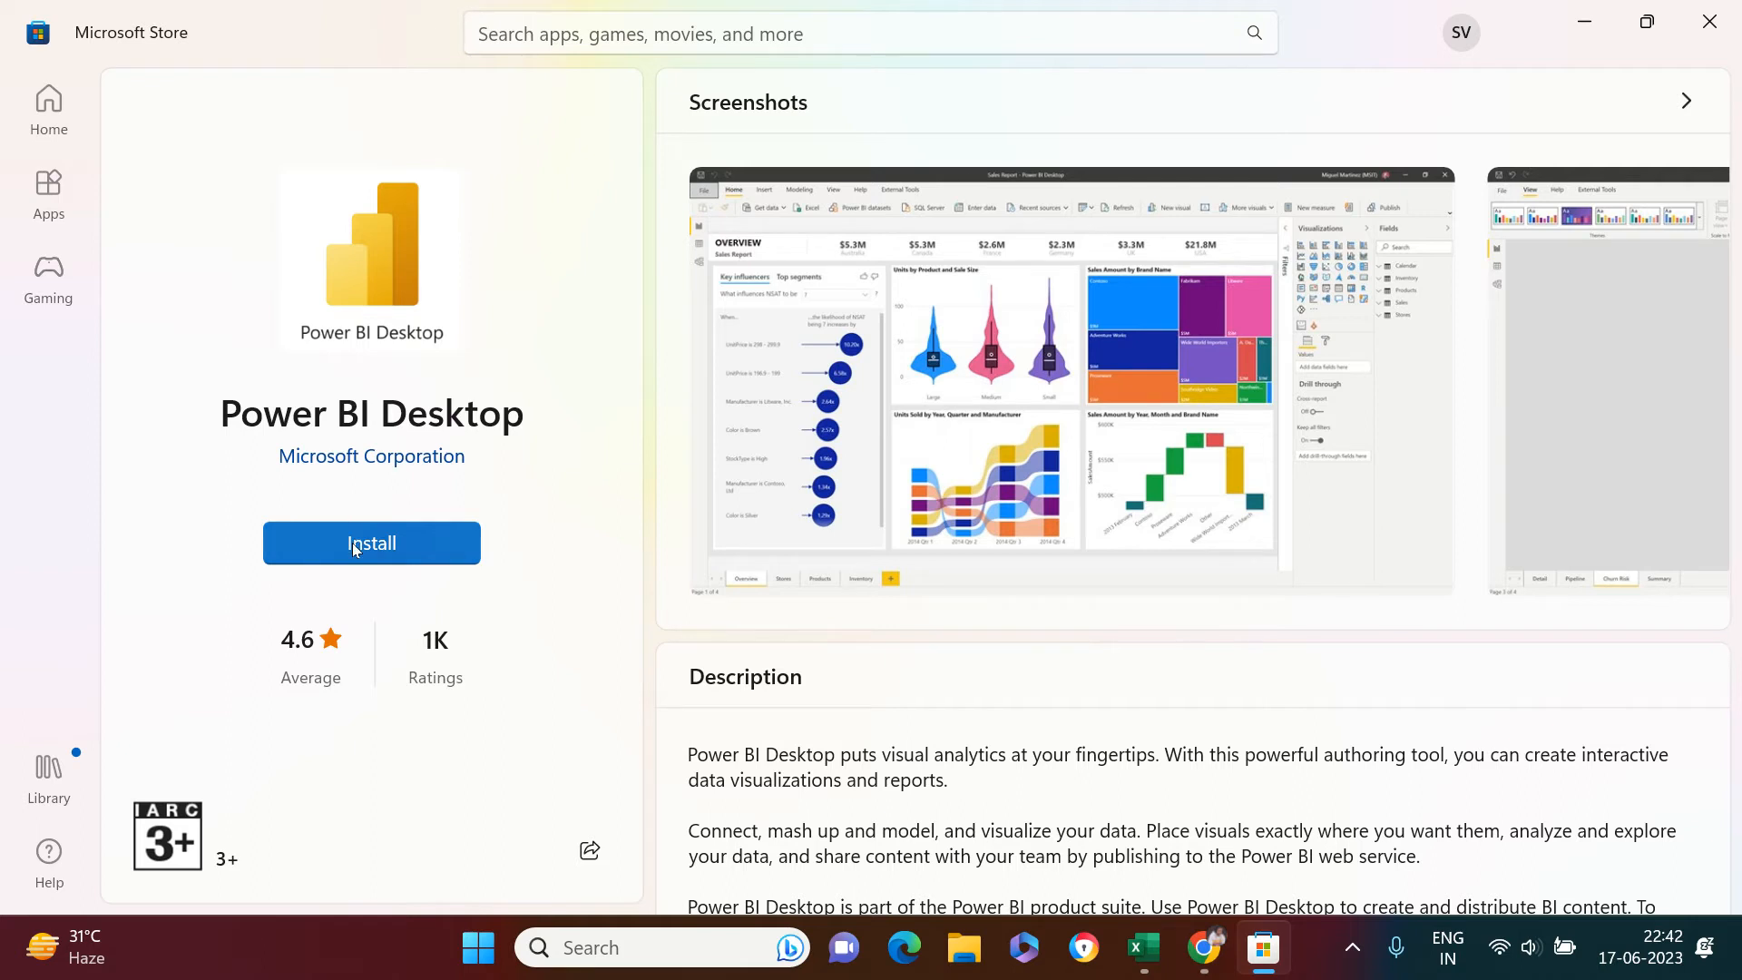
{"action": "mouse_move", "coordinate": [546, 508]}
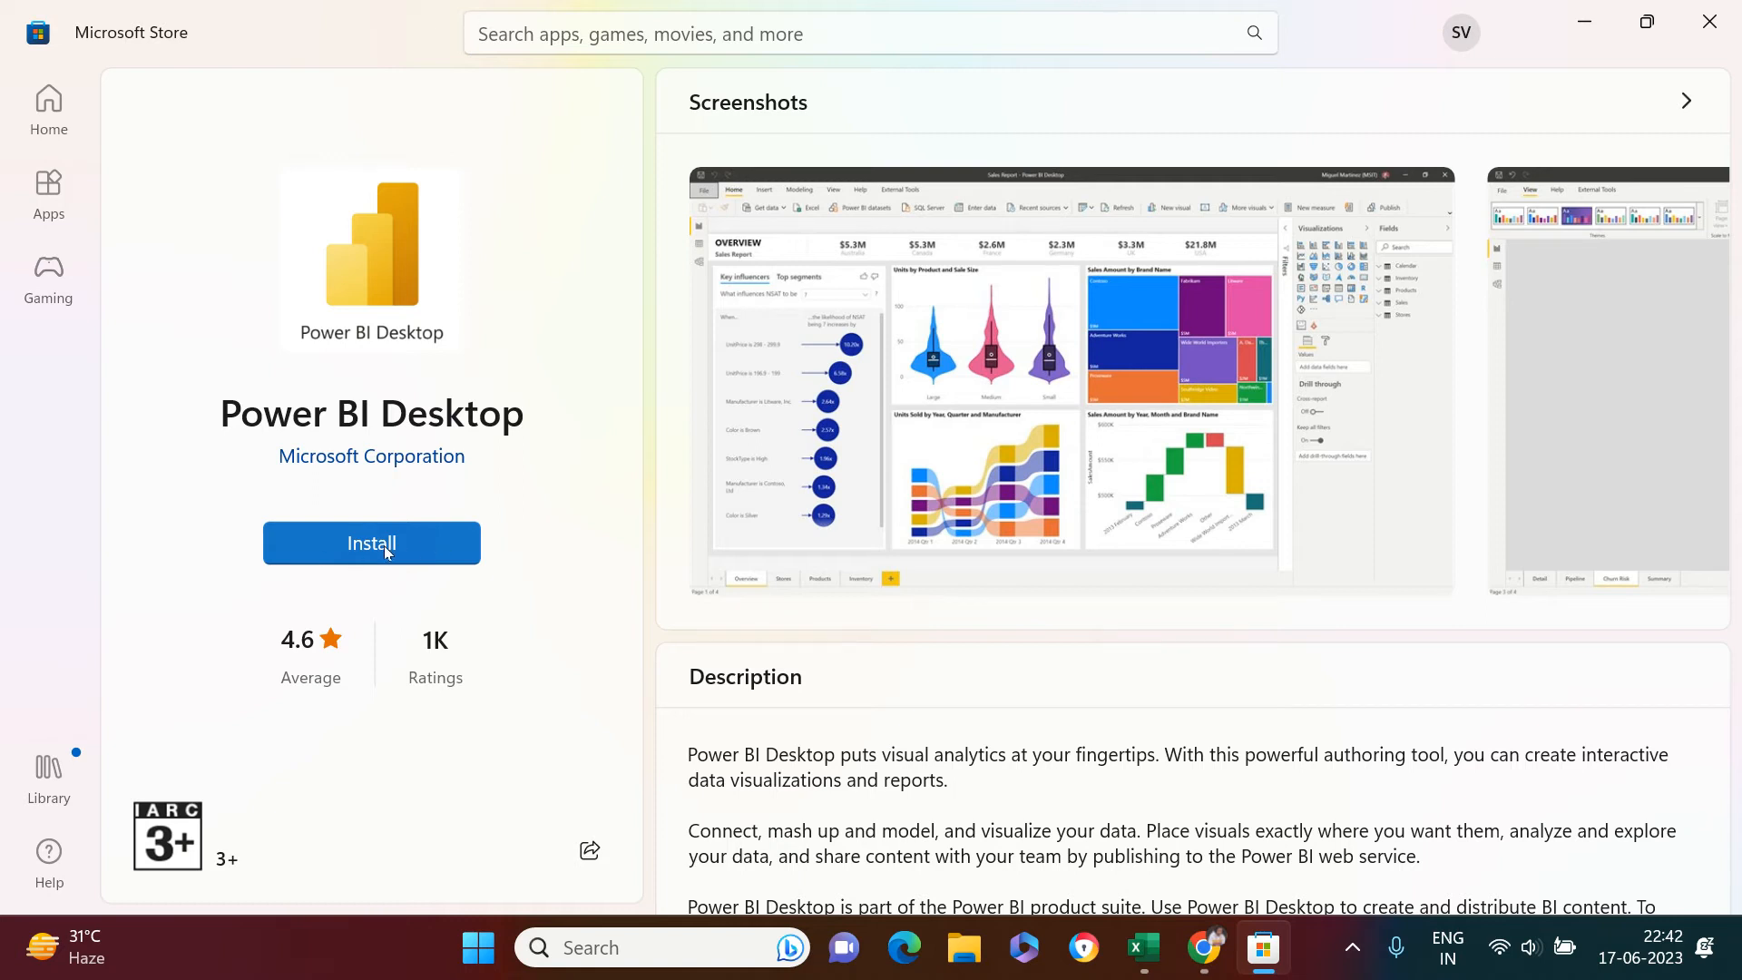
Step: Start installing Power BI Desktop from its Microsoft Store listing
{"action": "left_click", "coordinate": [371, 542]}
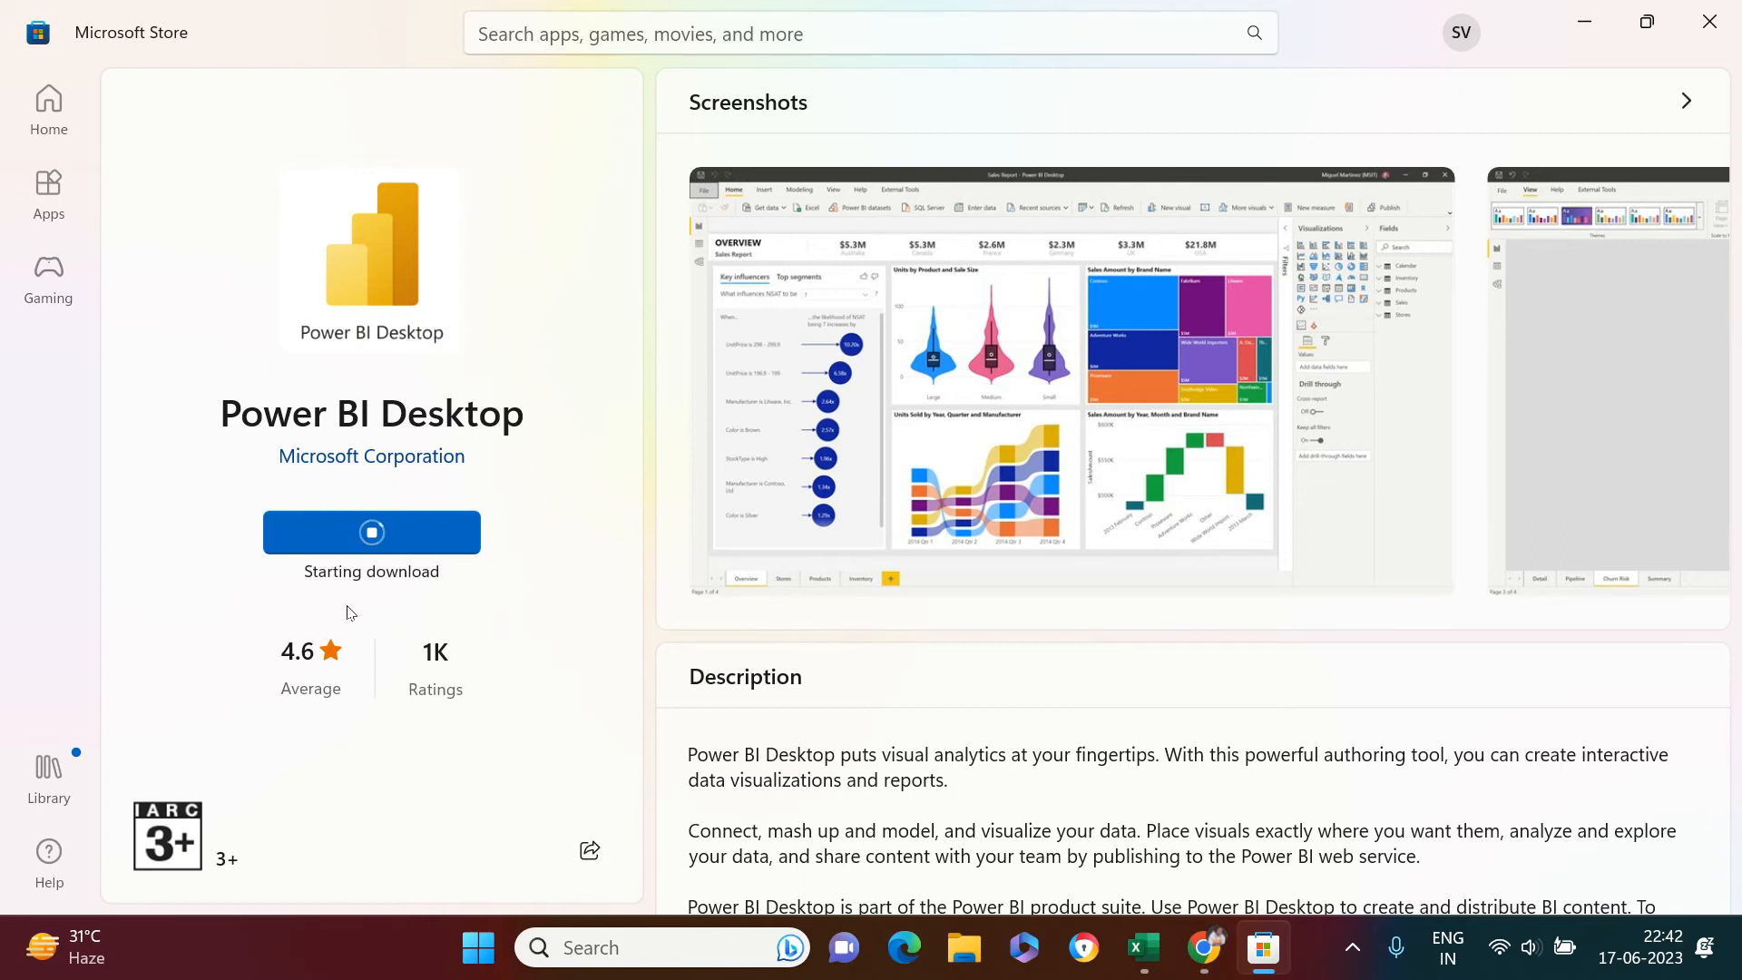
{"action": "mouse_move", "coordinate": [410, 591]}
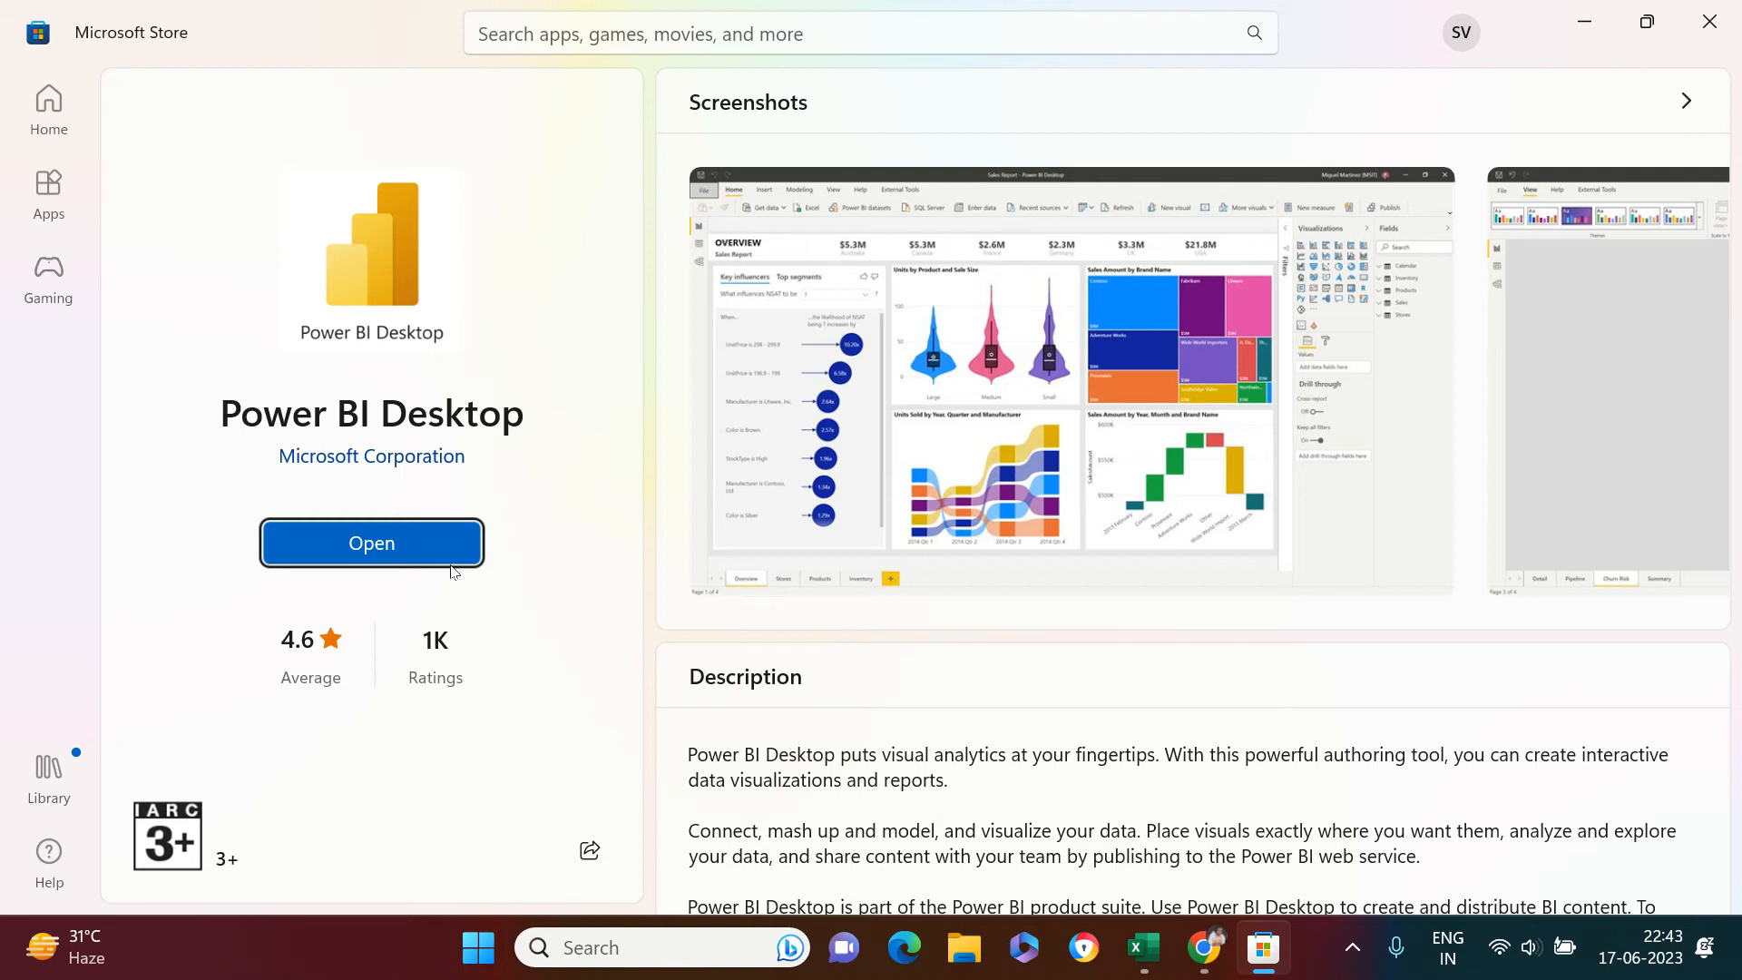
Step: Launch the newly installed Power BI Desktop from its store page
{"action": "left_click", "coordinate": [370, 543]}
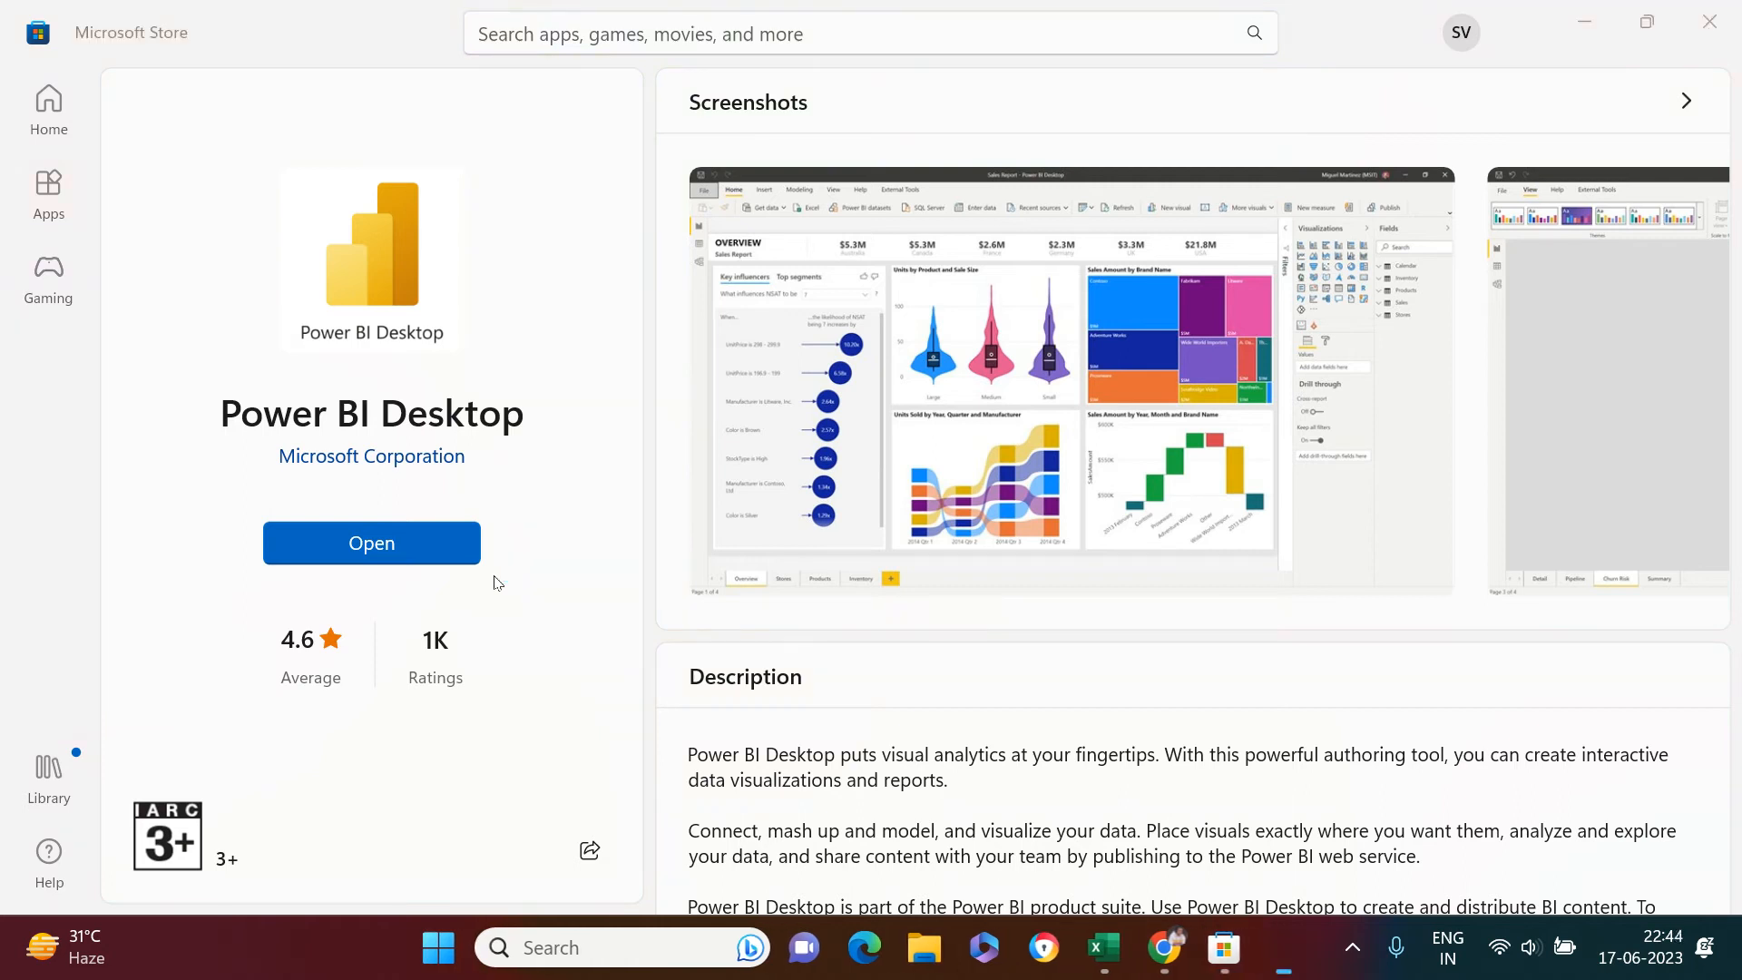
{"action": "left_click", "coordinate": [370, 543]}
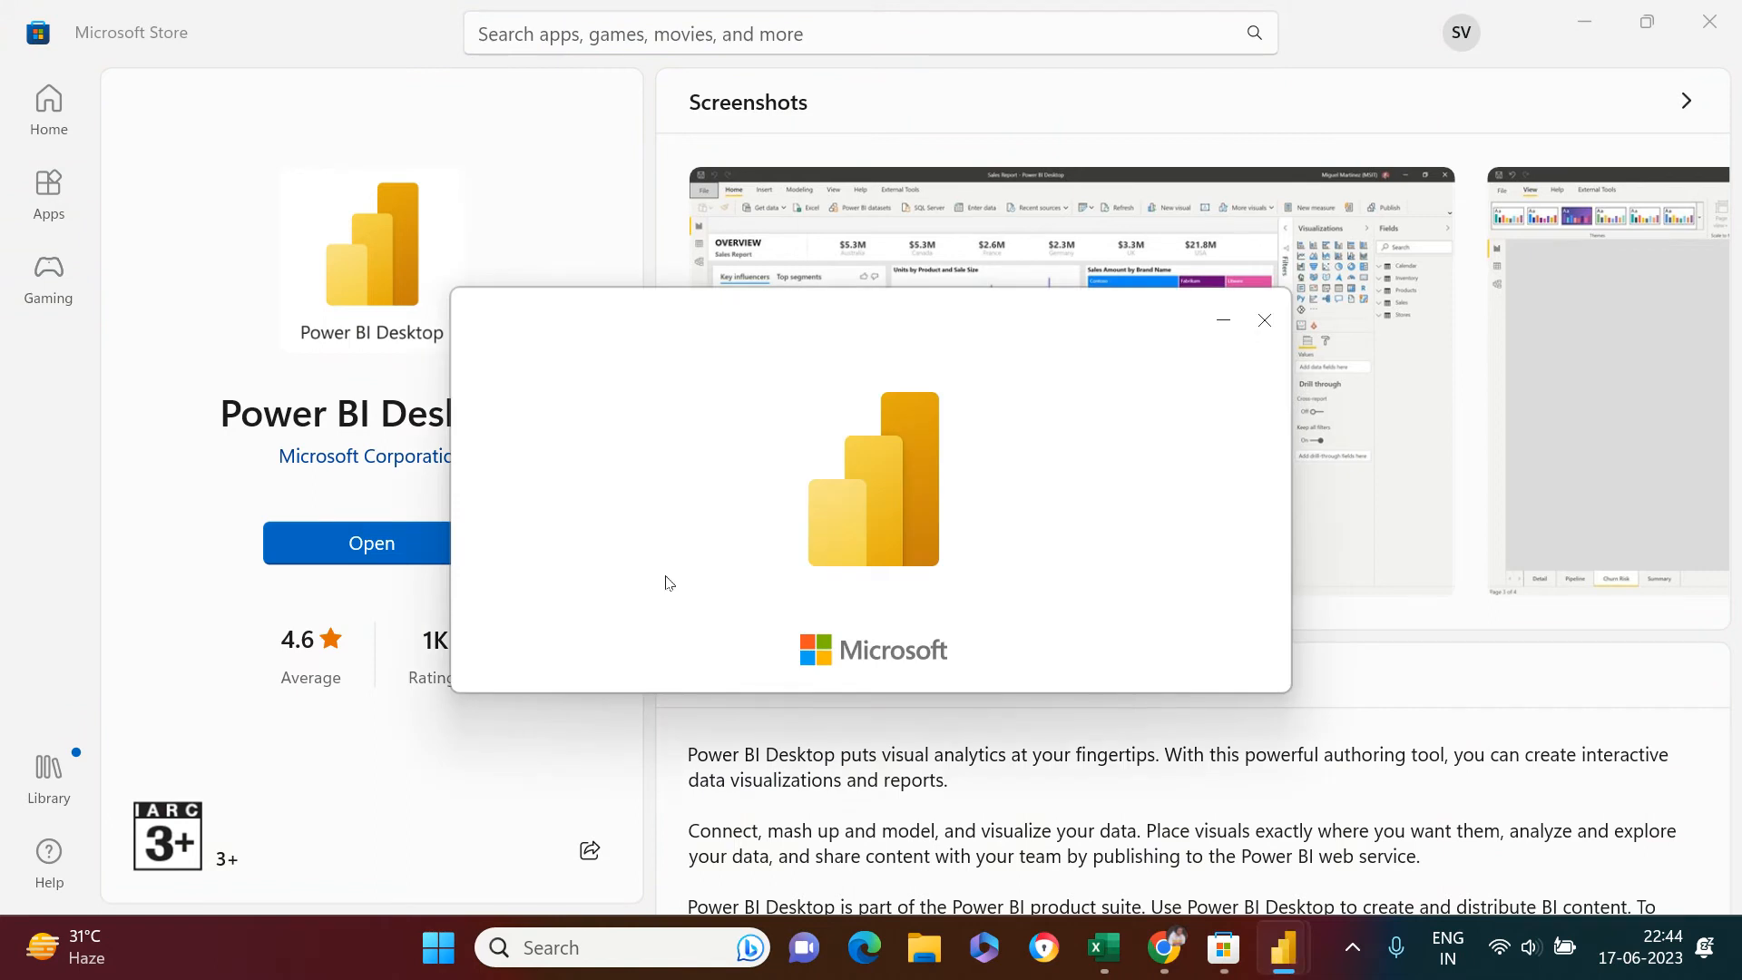
{"action": "mouse_move", "coordinate": [891, 494]}
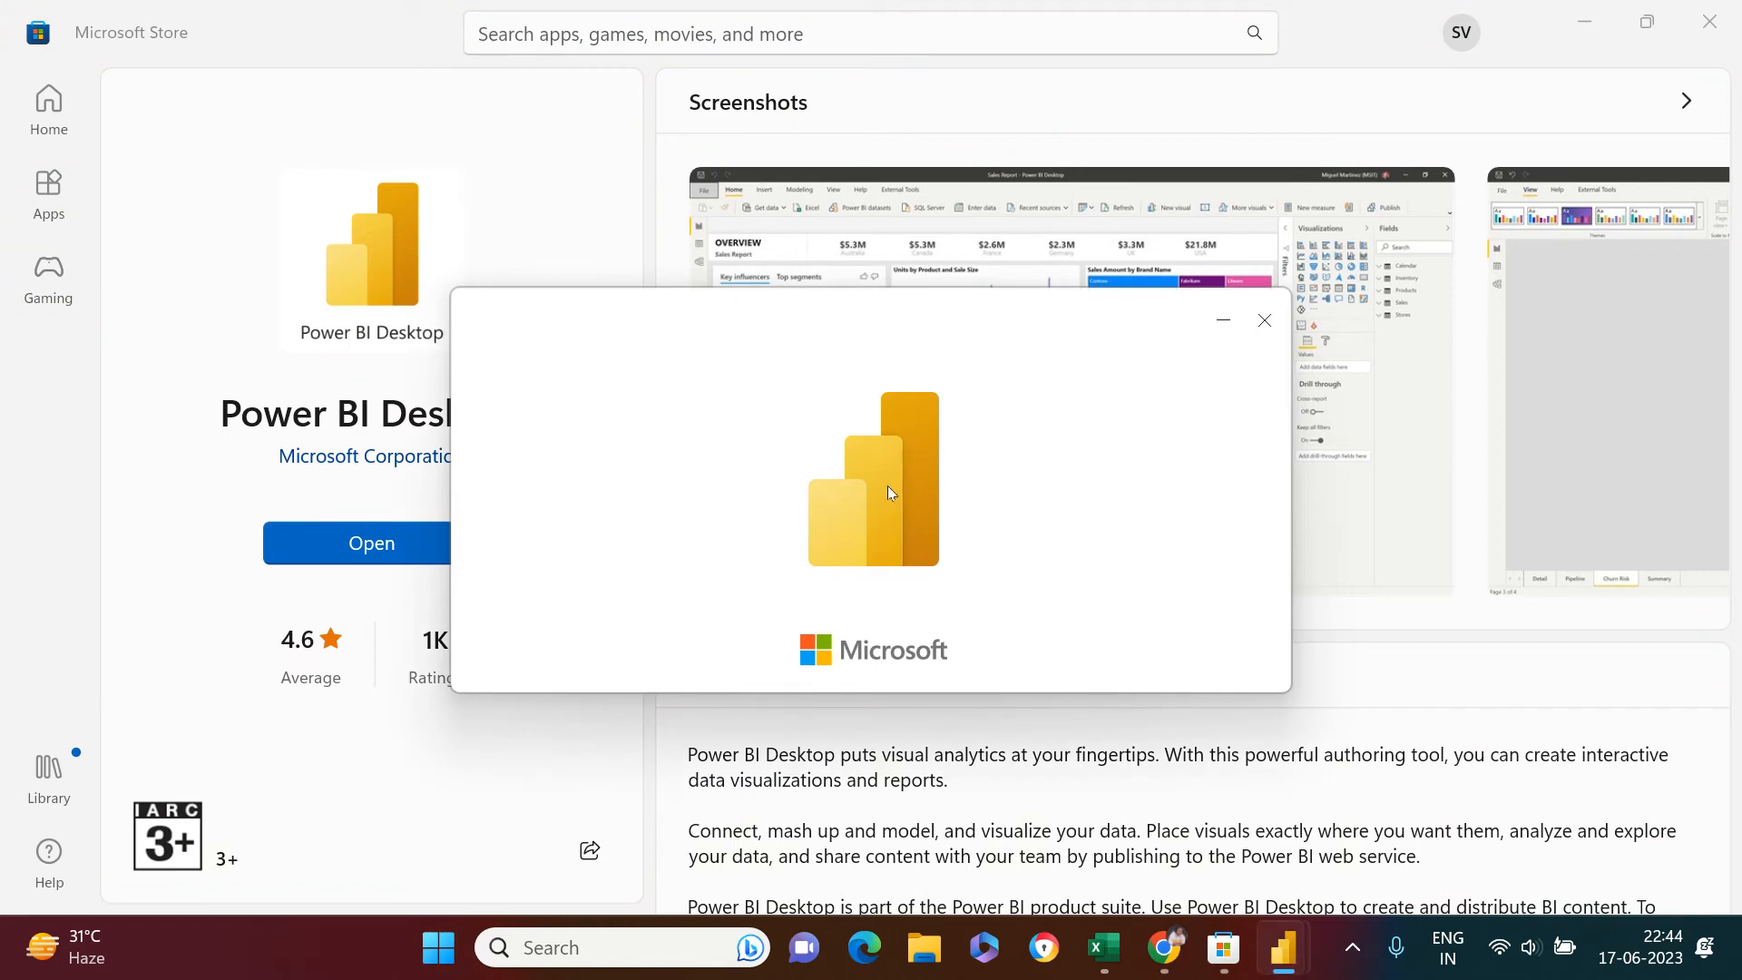
{"action": "mouse_move", "coordinate": [943, 519]}
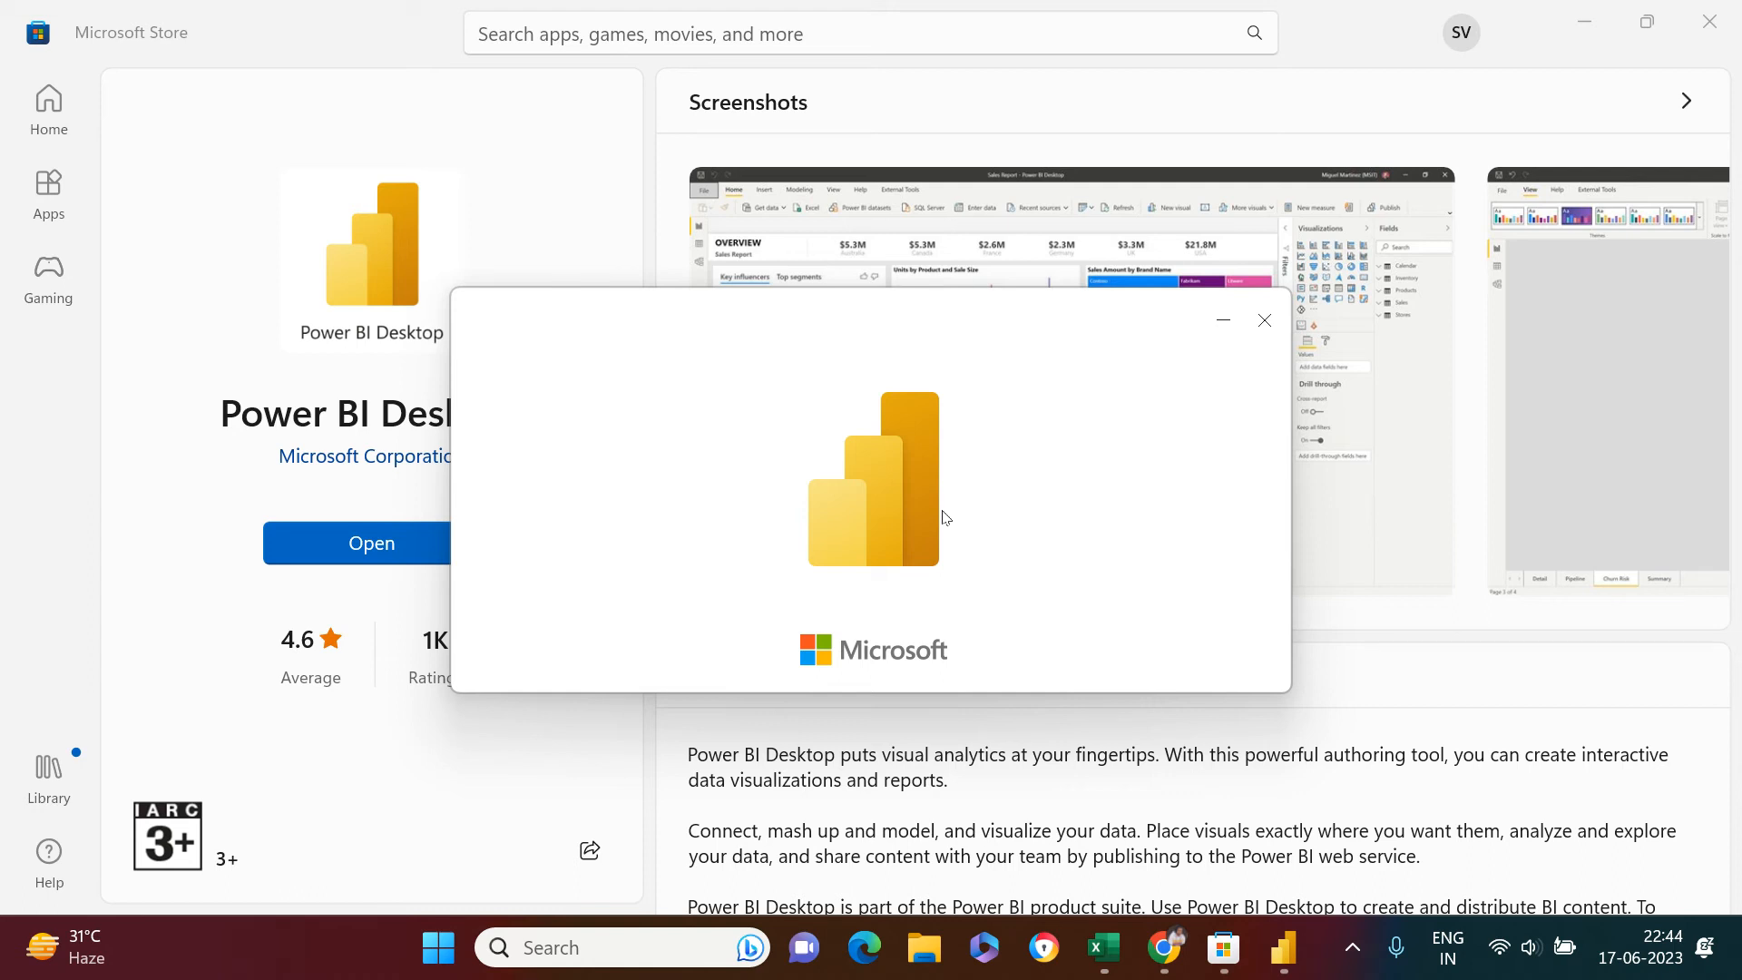
{"action": "mouse_move", "coordinate": [928, 517]}
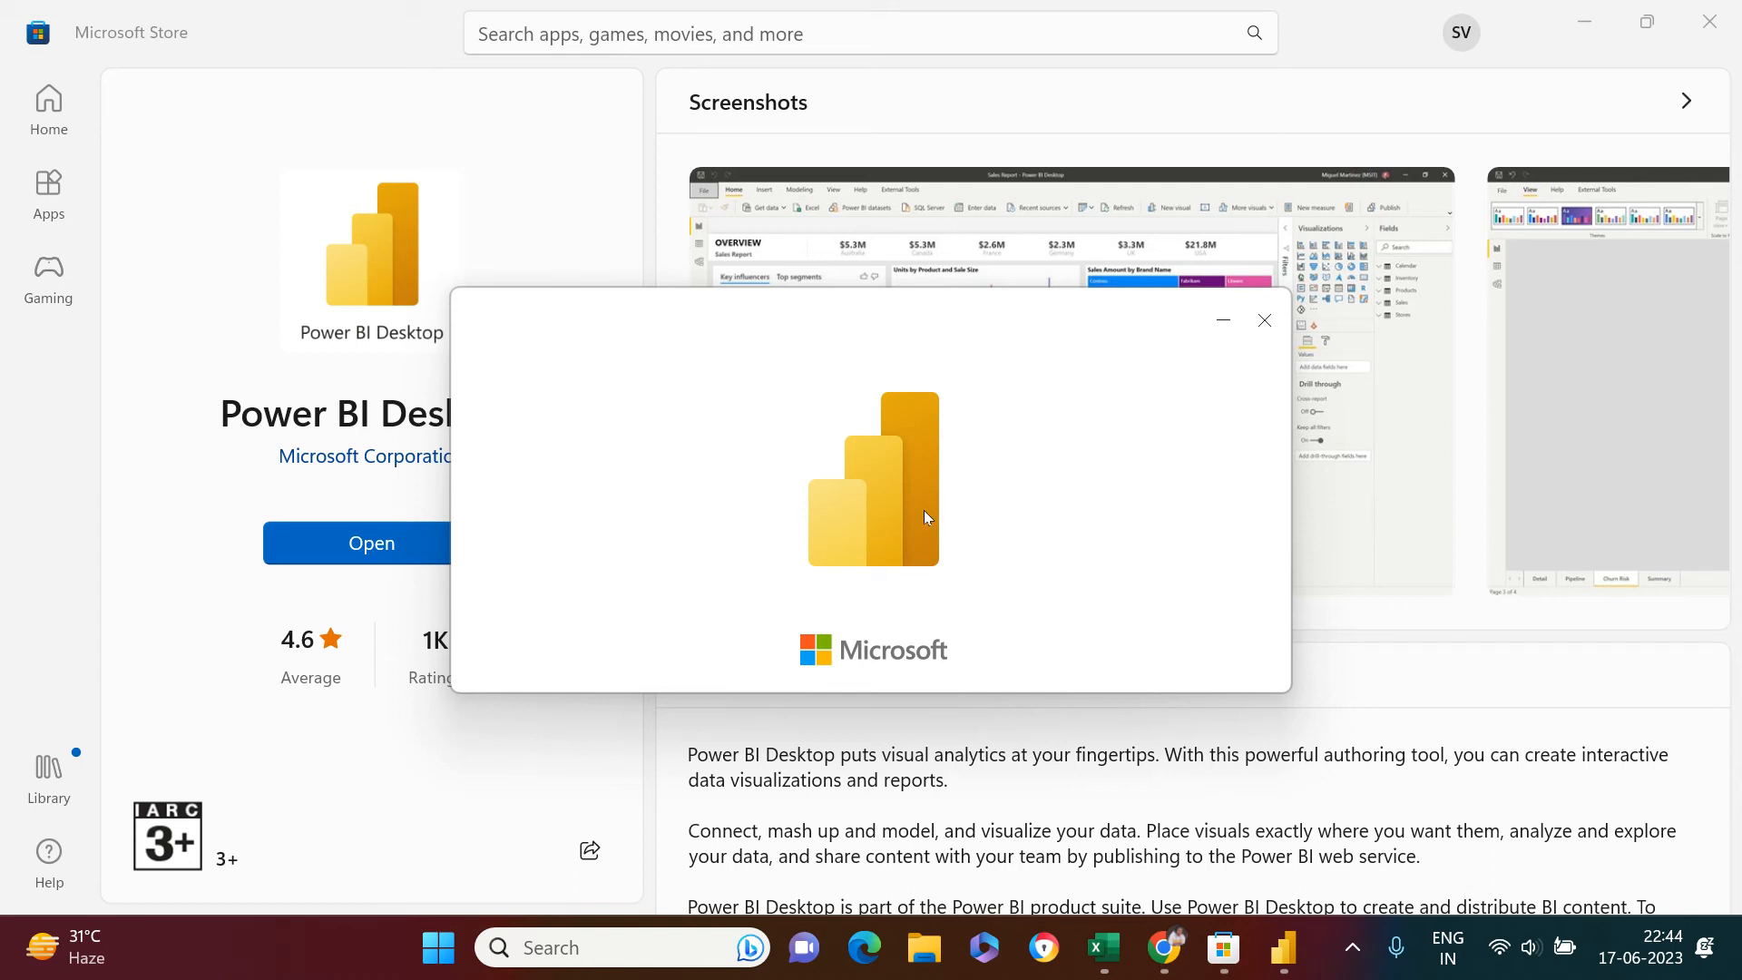
Step: Let Power BI Desktop load its blank report and dismiss the 'Get the most out of Power BI' email form
{"action": "left_click", "coordinate": [370, 542]}
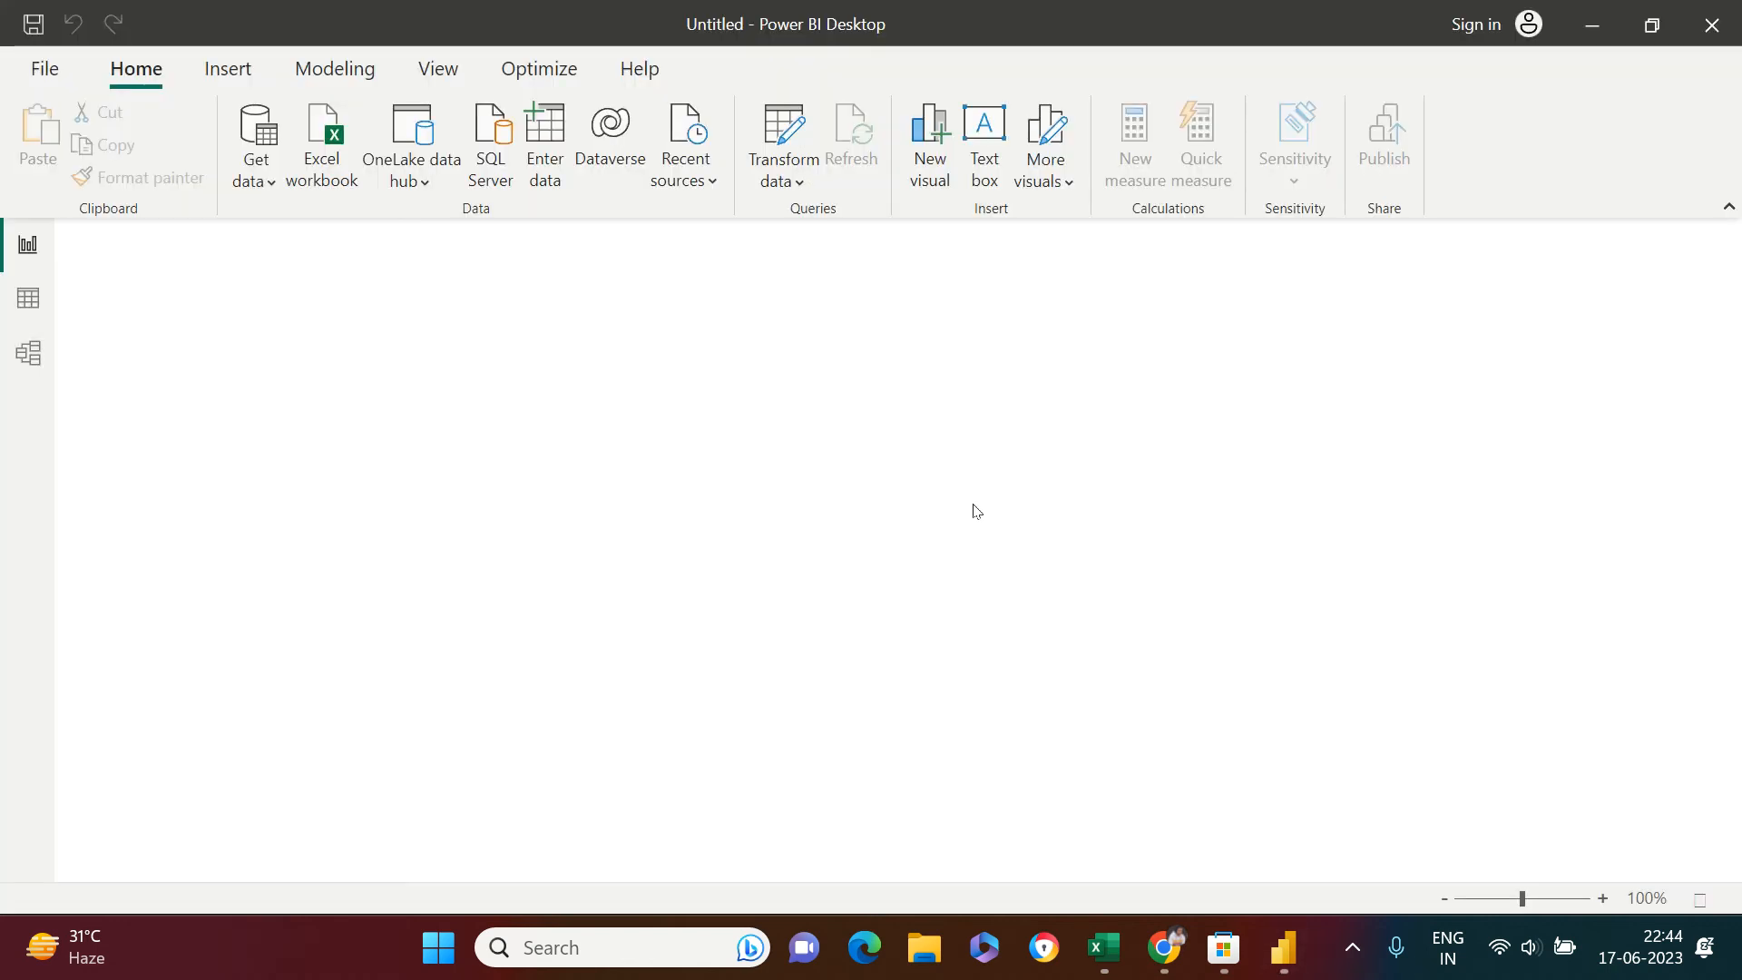
{"action": "mouse_move", "coordinate": [686, 399]}
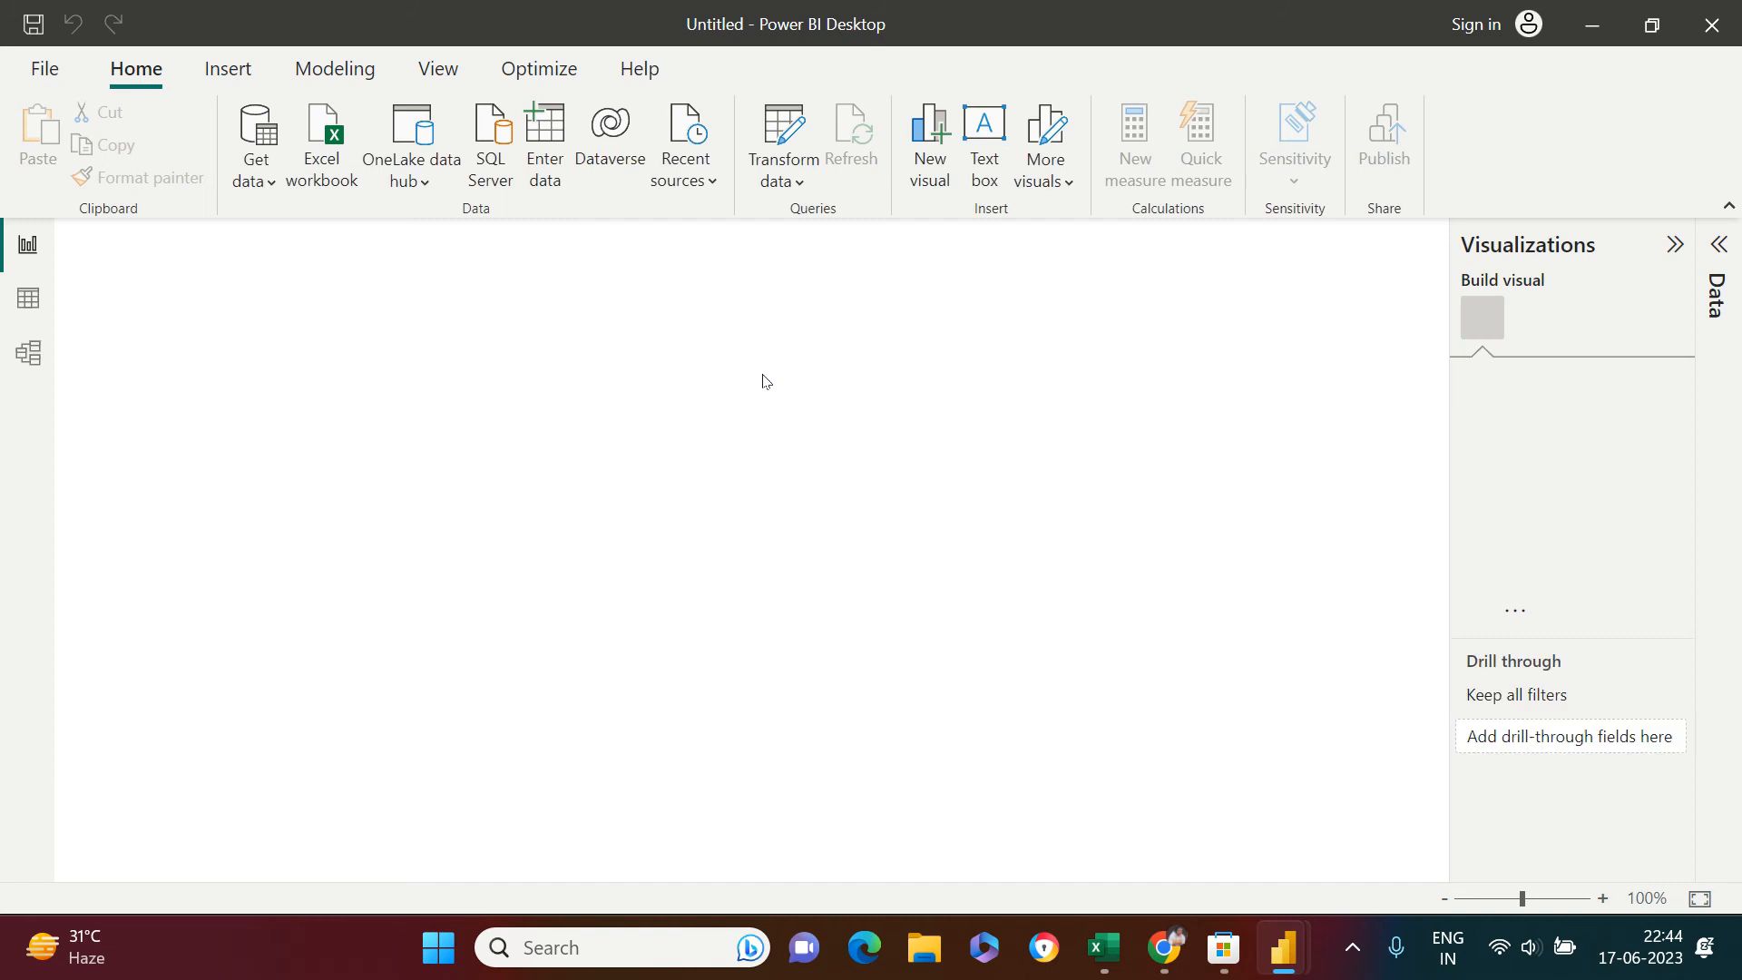
{"action": "left_click", "coordinate": [1481, 318]}
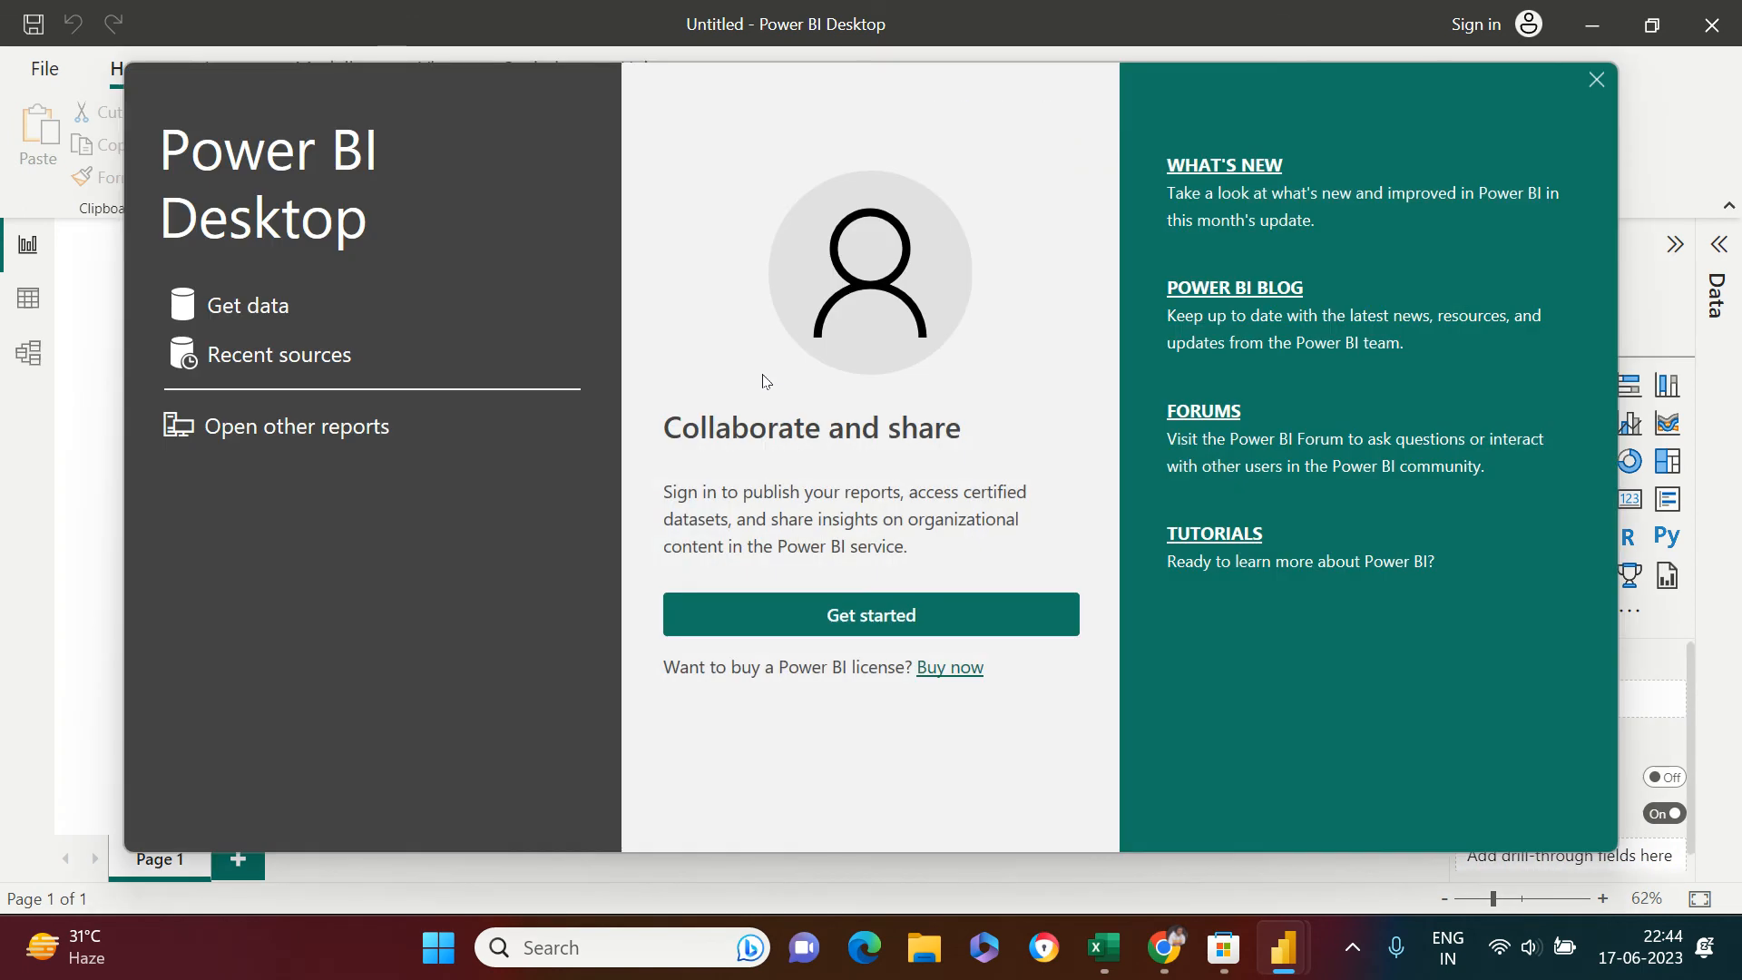
{"action": "mouse_move", "coordinate": [1201, 132]}
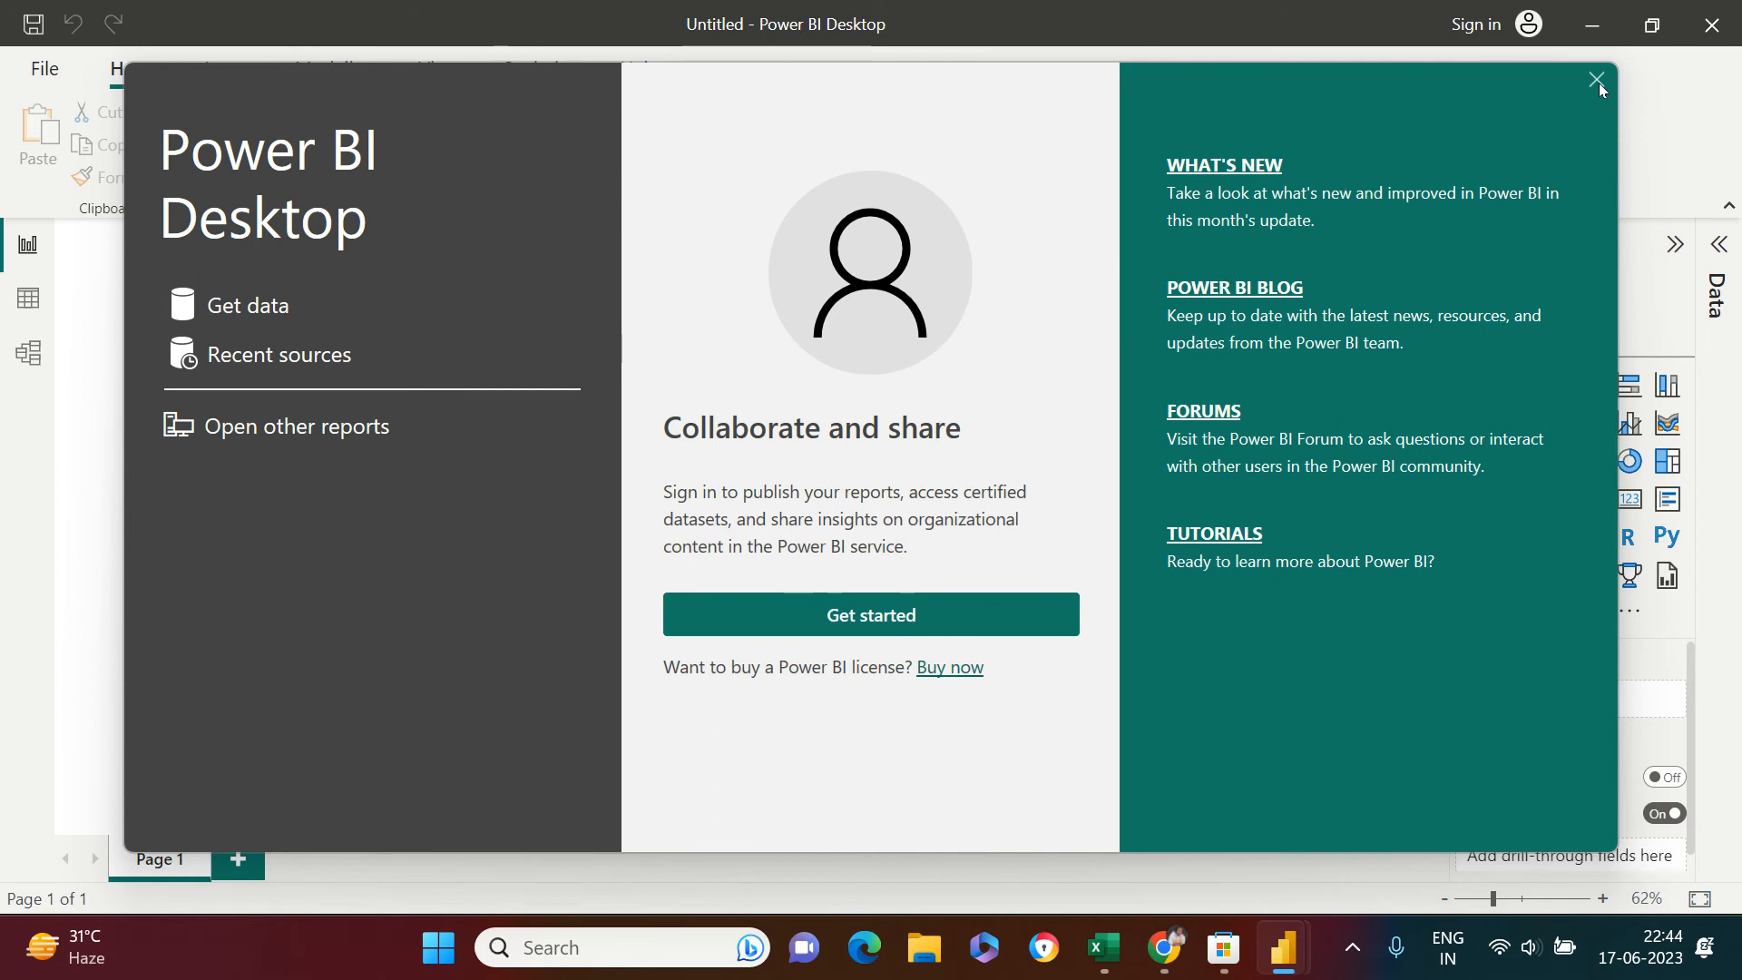
{"action": "mouse_move", "coordinate": [1594, 82]}
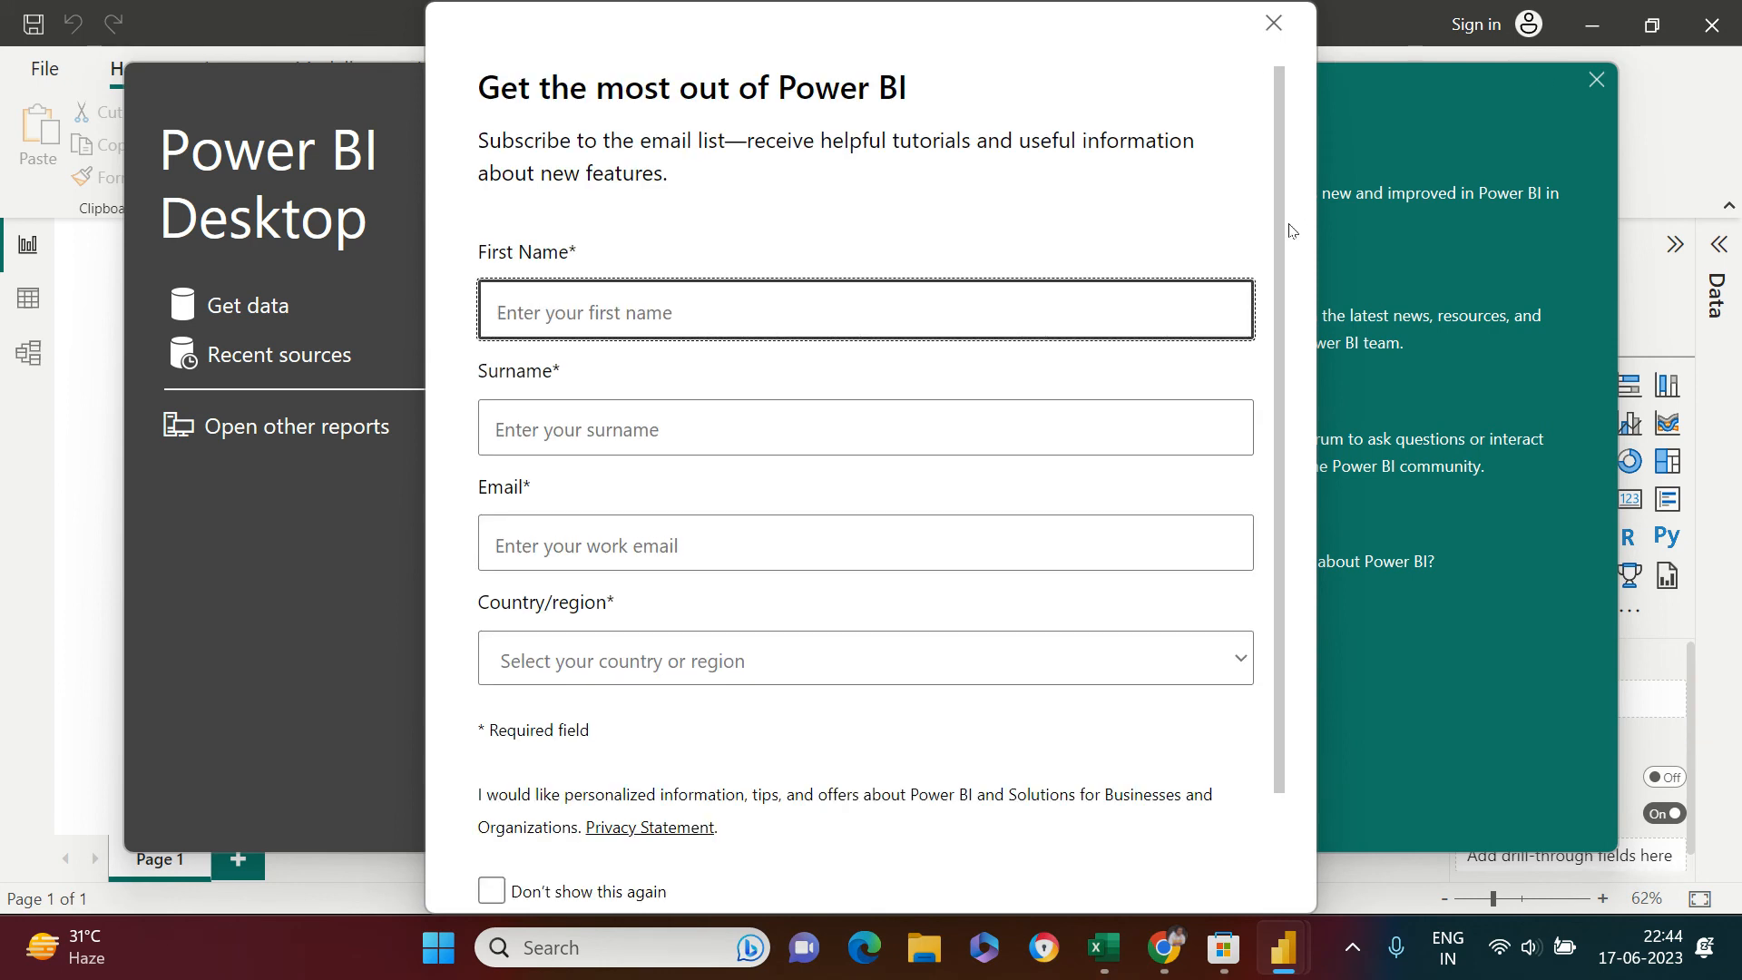
{"action": "mouse_move", "coordinate": [769, 175]}
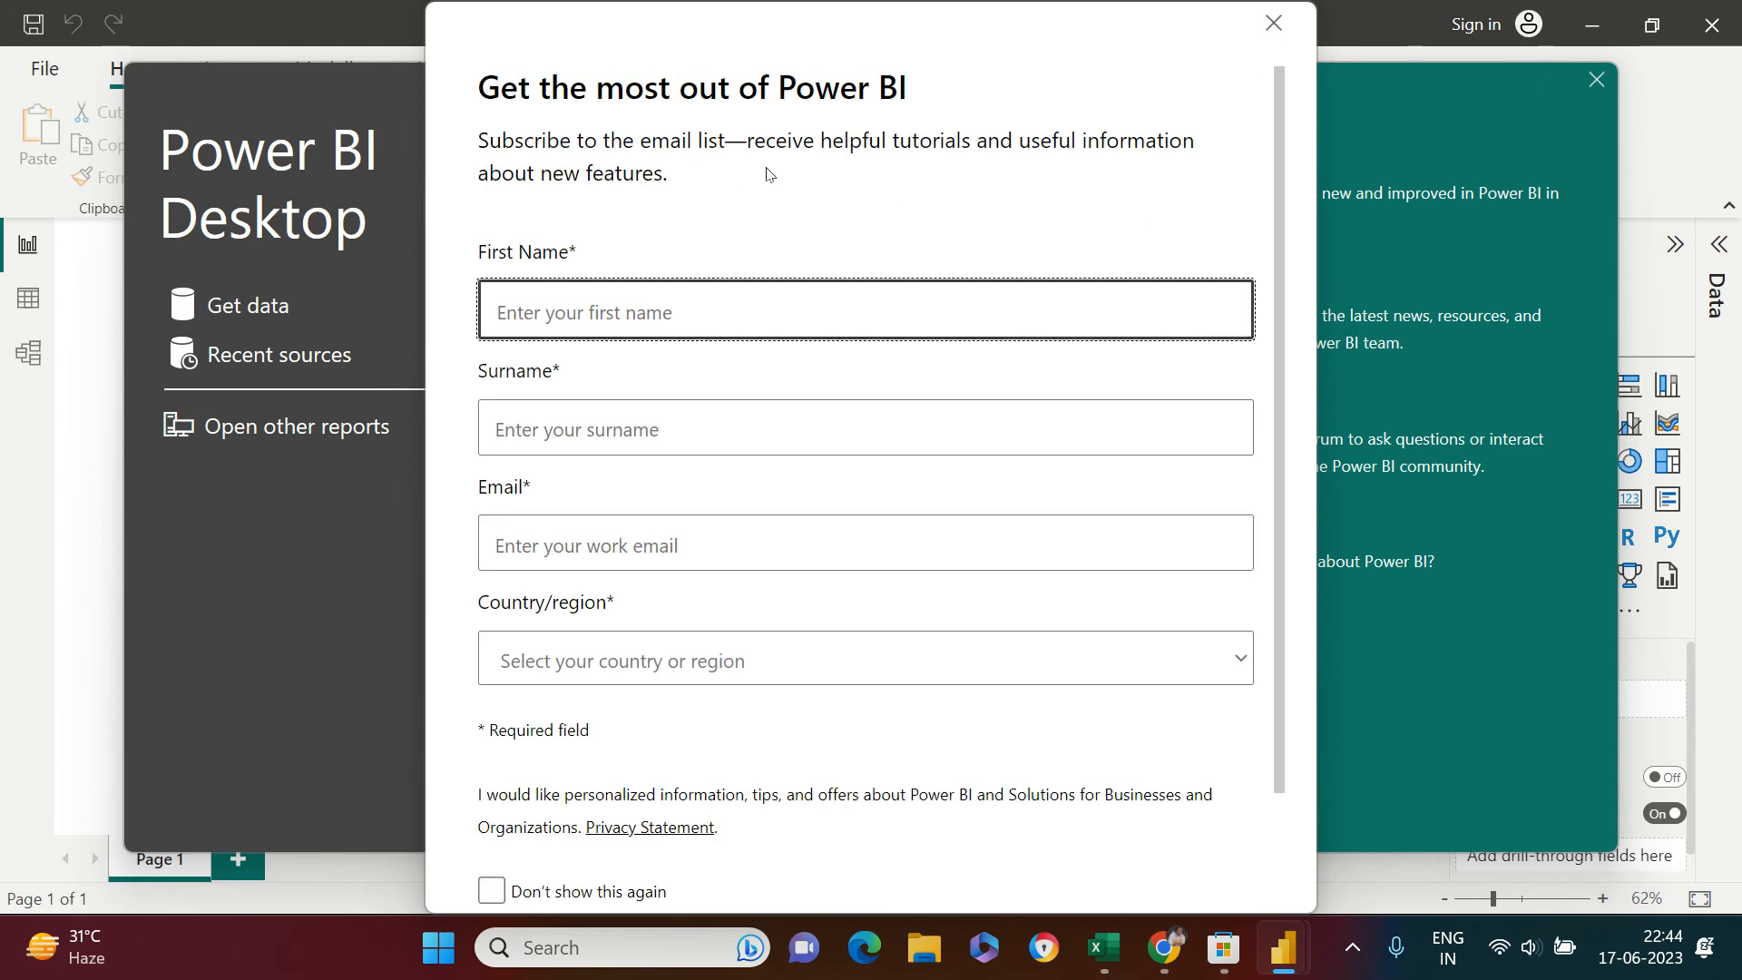
{"action": "mouse_move", "coordinate": [1281, 219]}
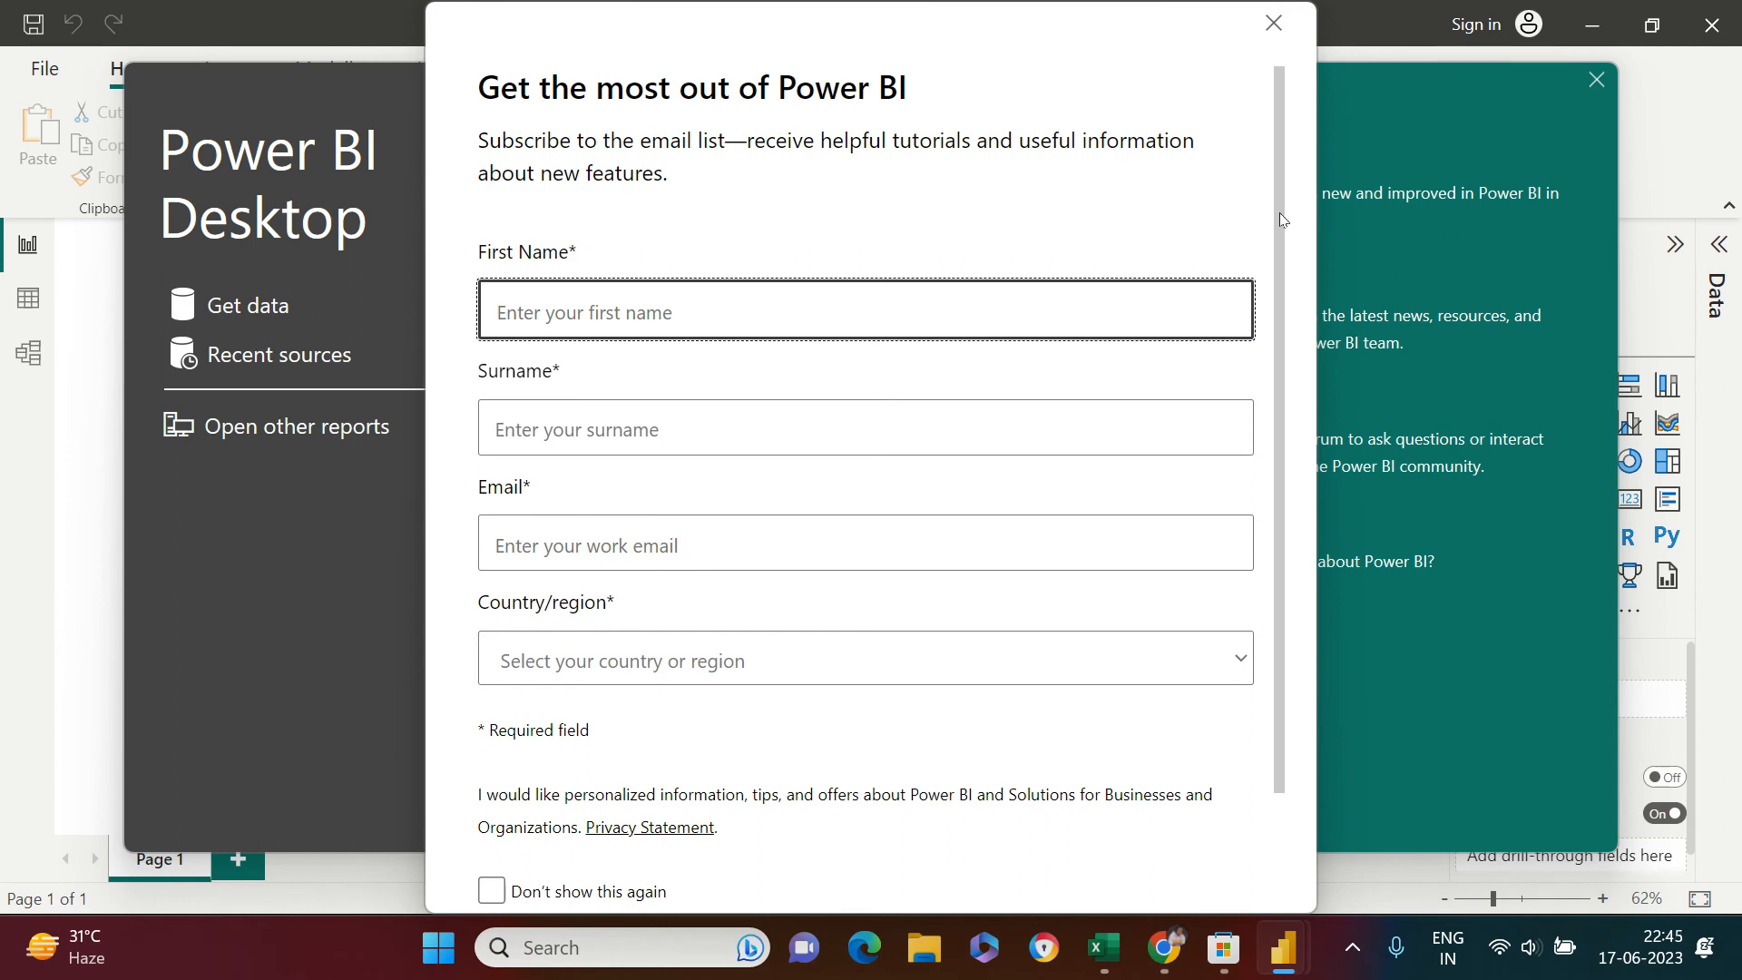
{"action": "scroll", "scroll_direction": "down", "scroll_amount": 3}
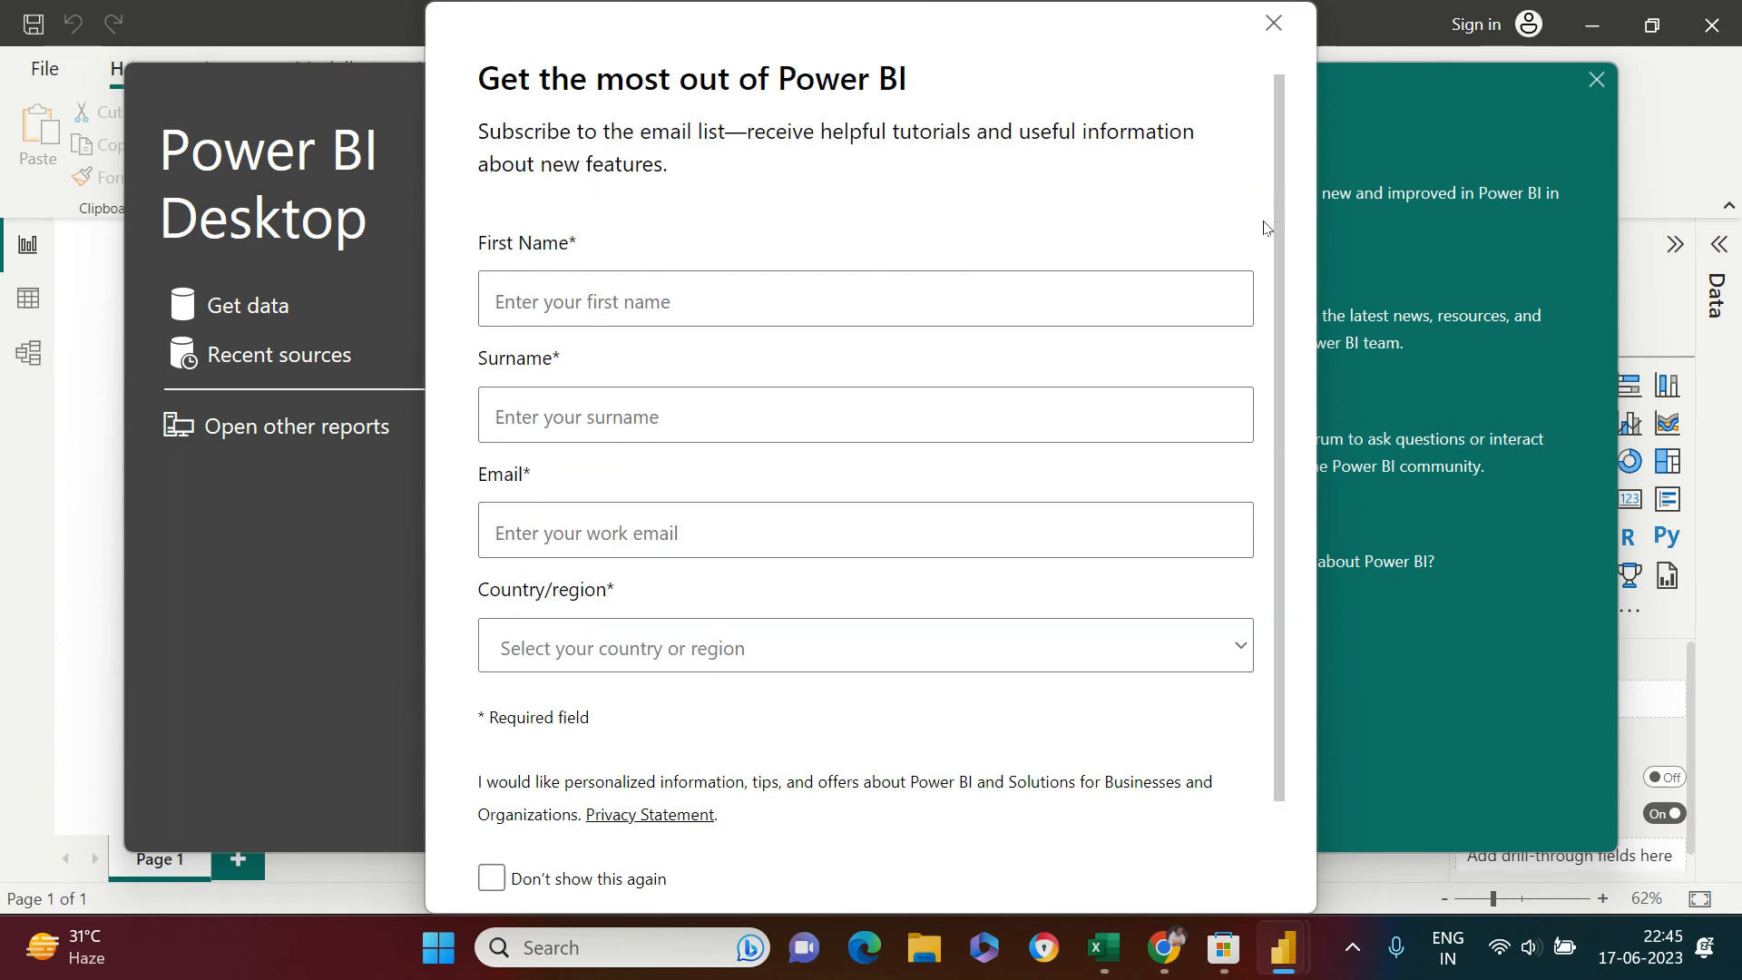
{"action": "left_click", "coordinate": [1272, 23]}
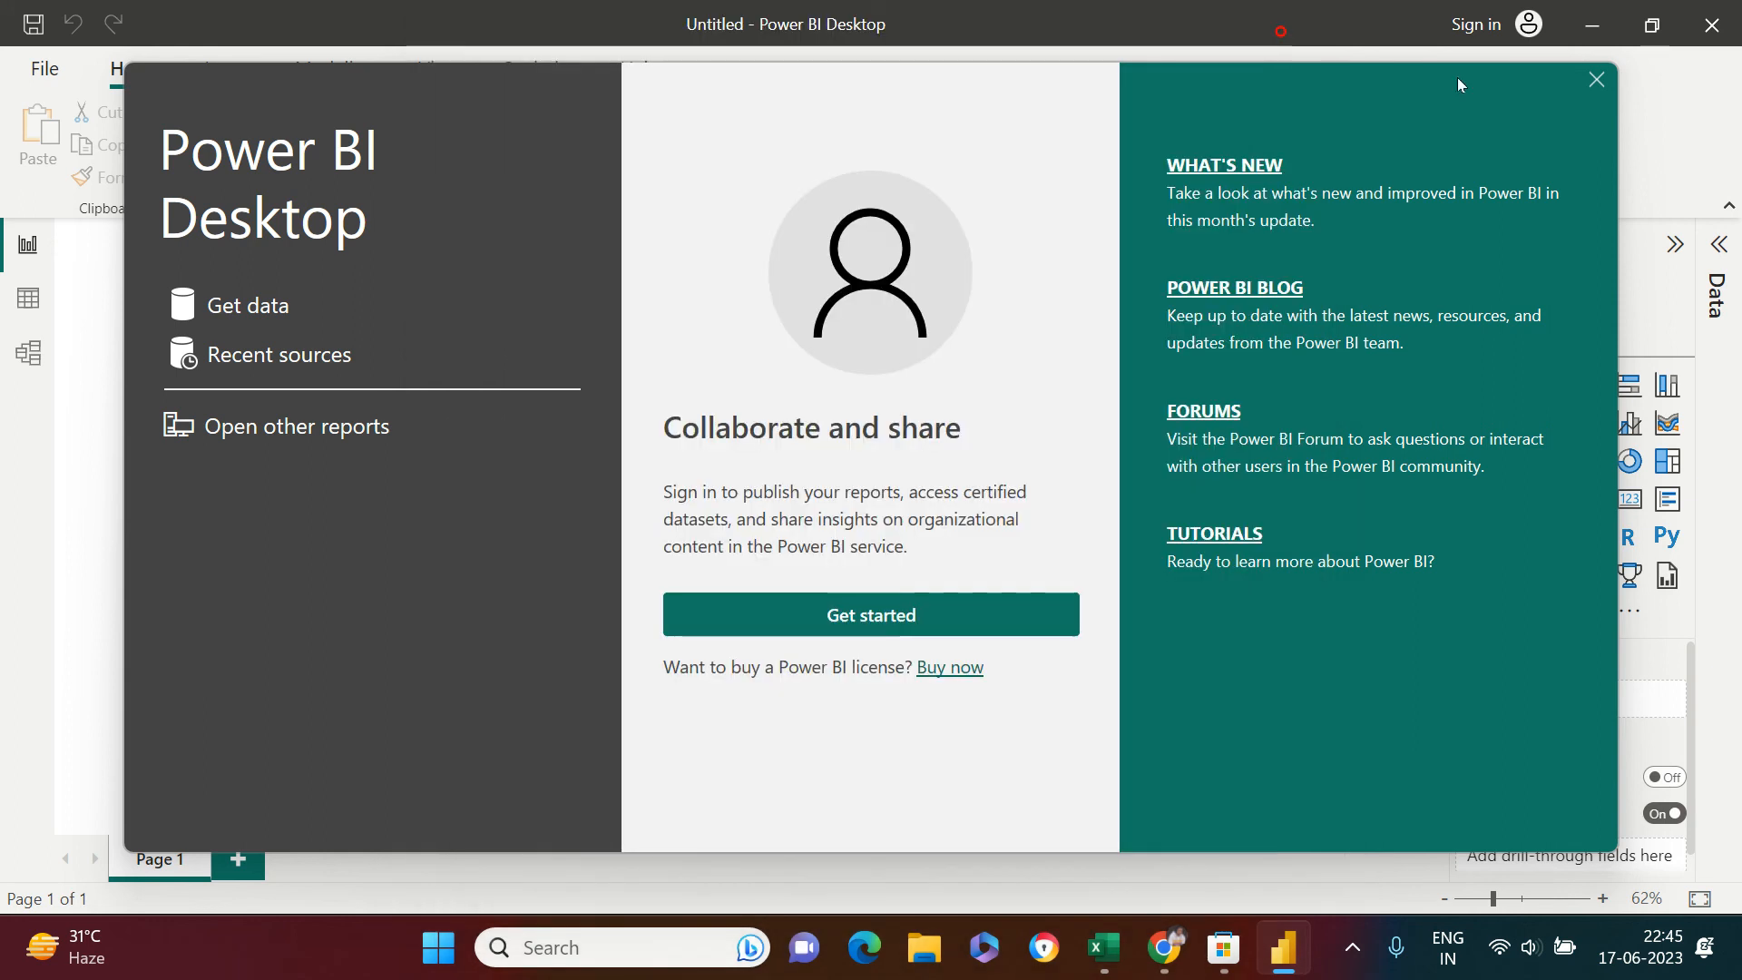
Step: Close the welcome splash, leaving the empty report with its Add data options
{"action": "left_click", "coordinate": [1597, 80]}
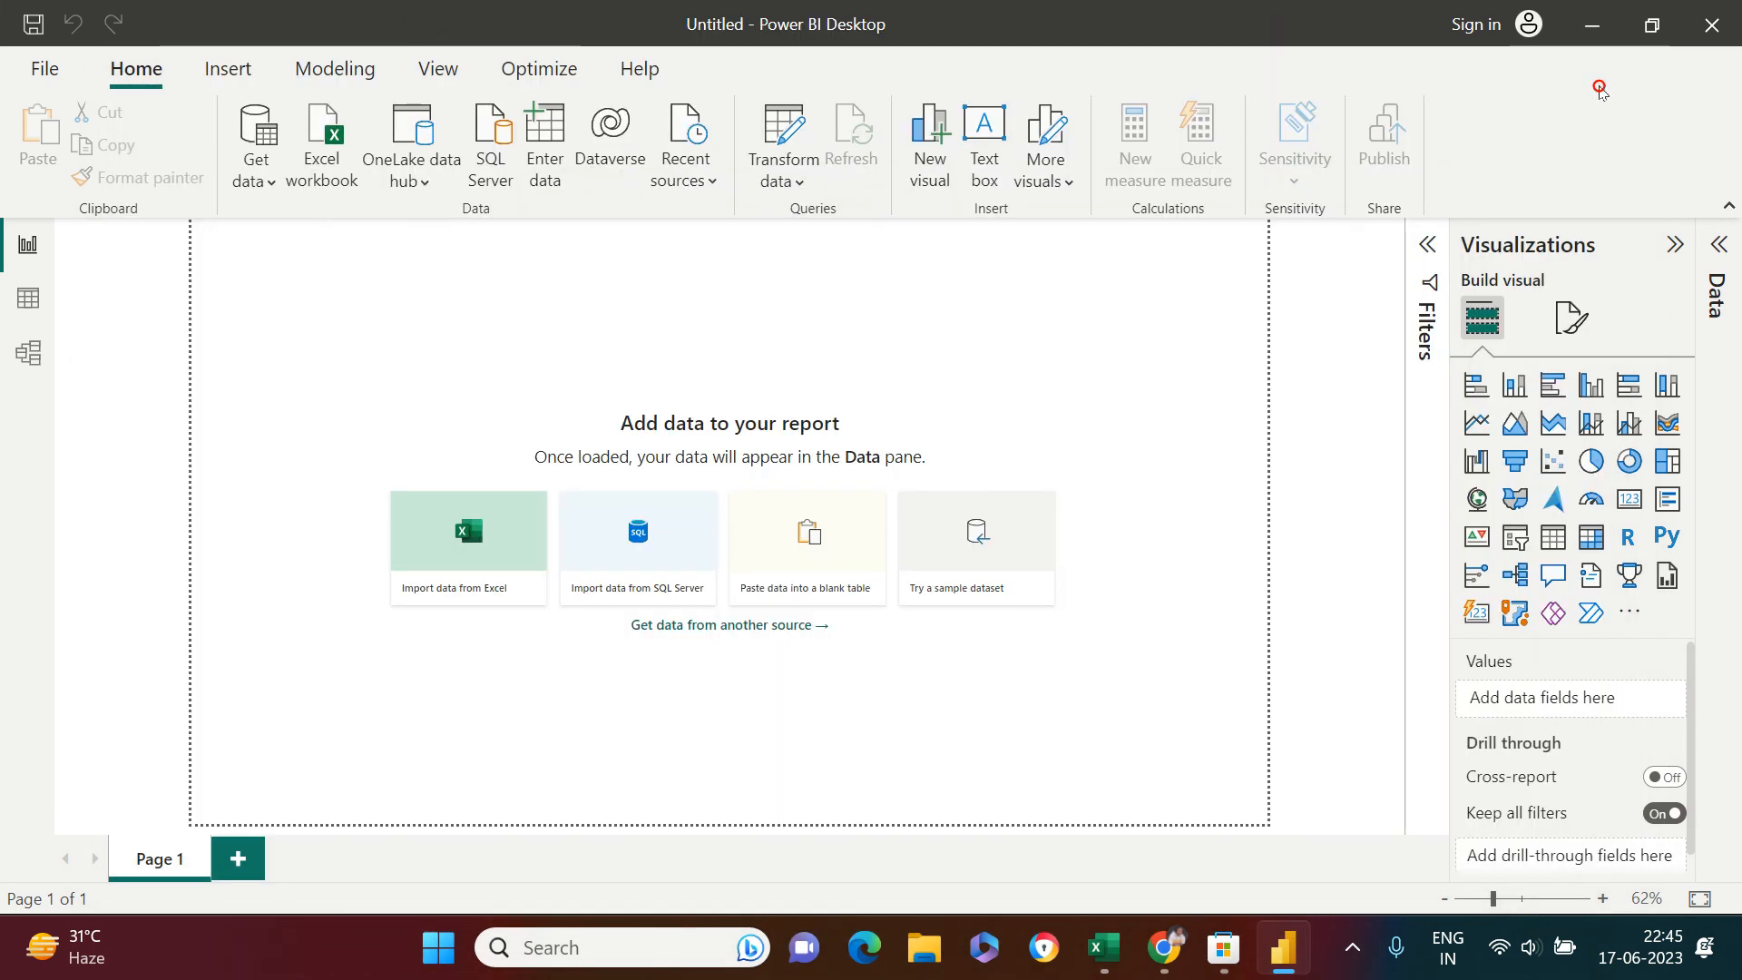
{"action": "mouse_move", "coordinate": [659, 573]}
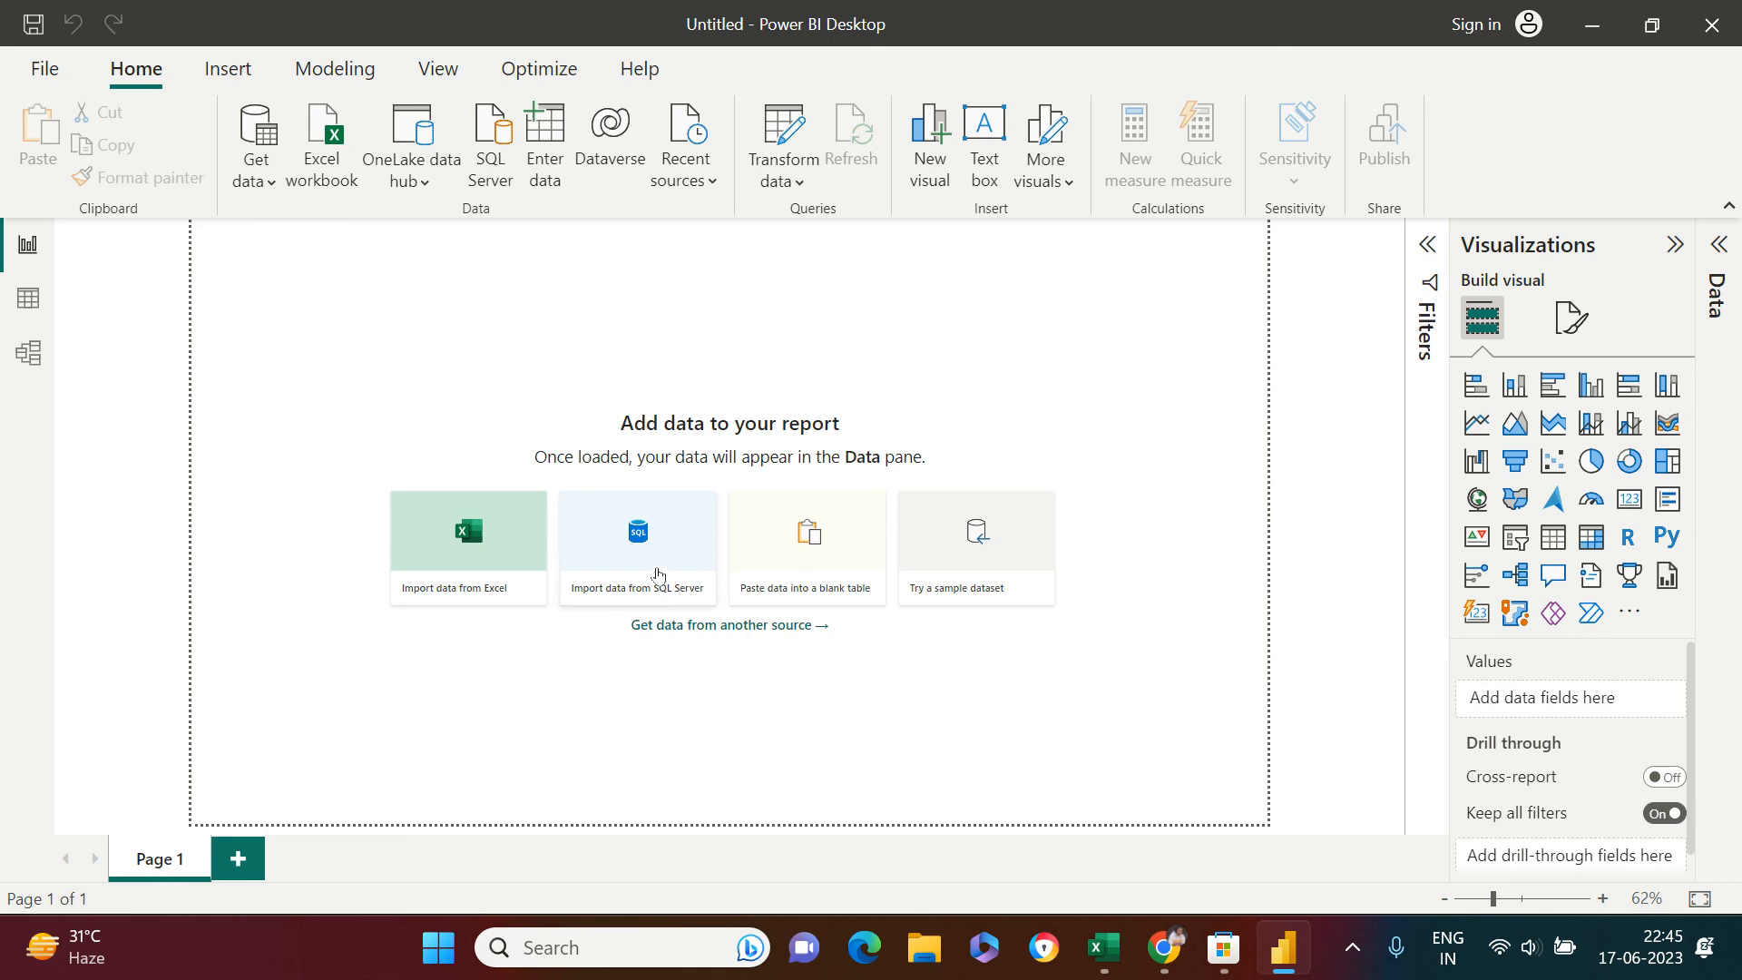
{"action": "mouse_move", "coordinate": [1002, 602]}
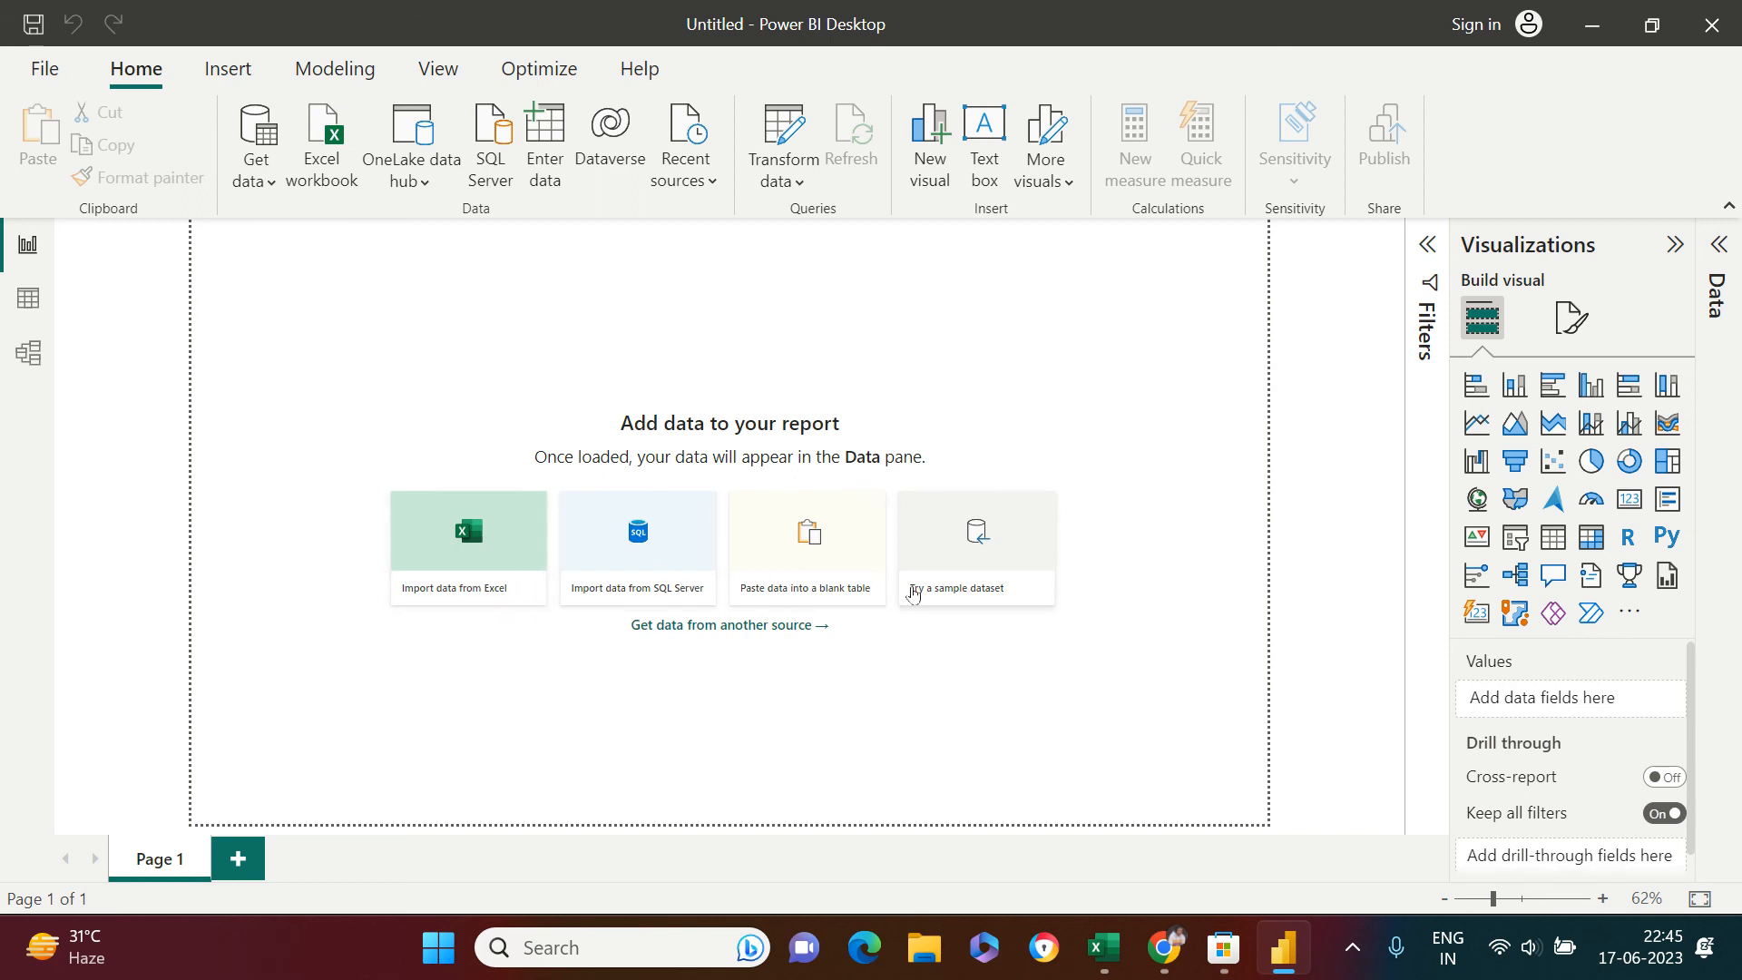
{"action": "mouse_move", "coordinate": [1145, 522]}
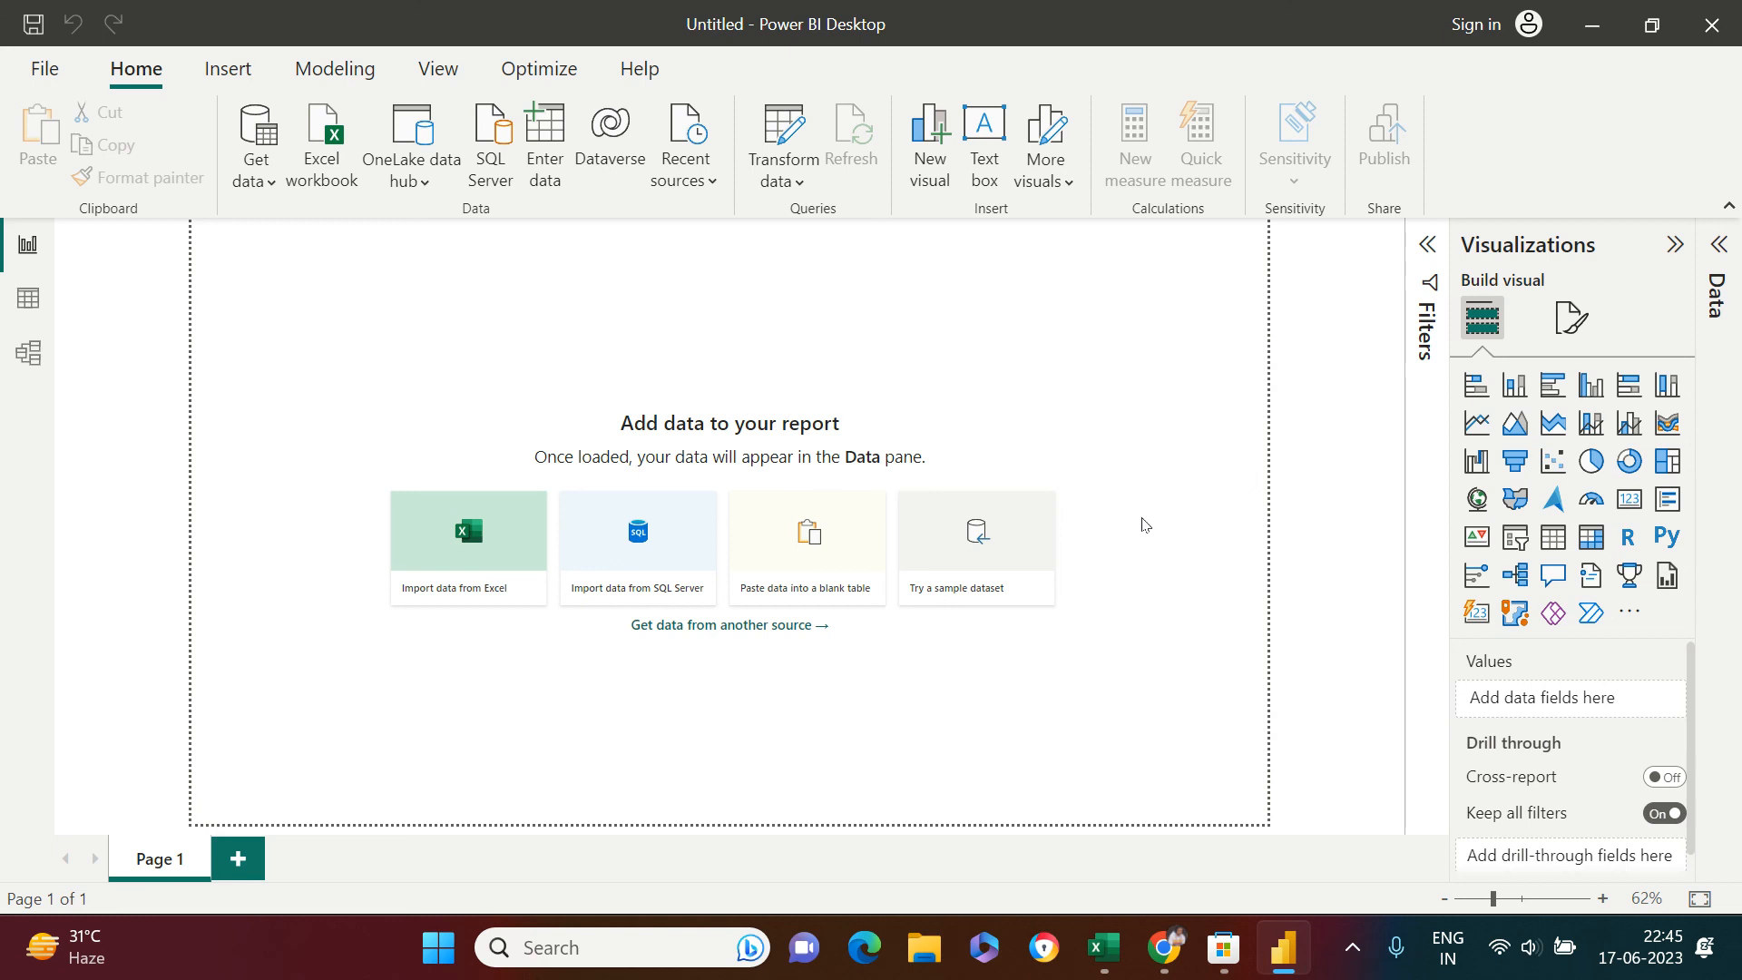